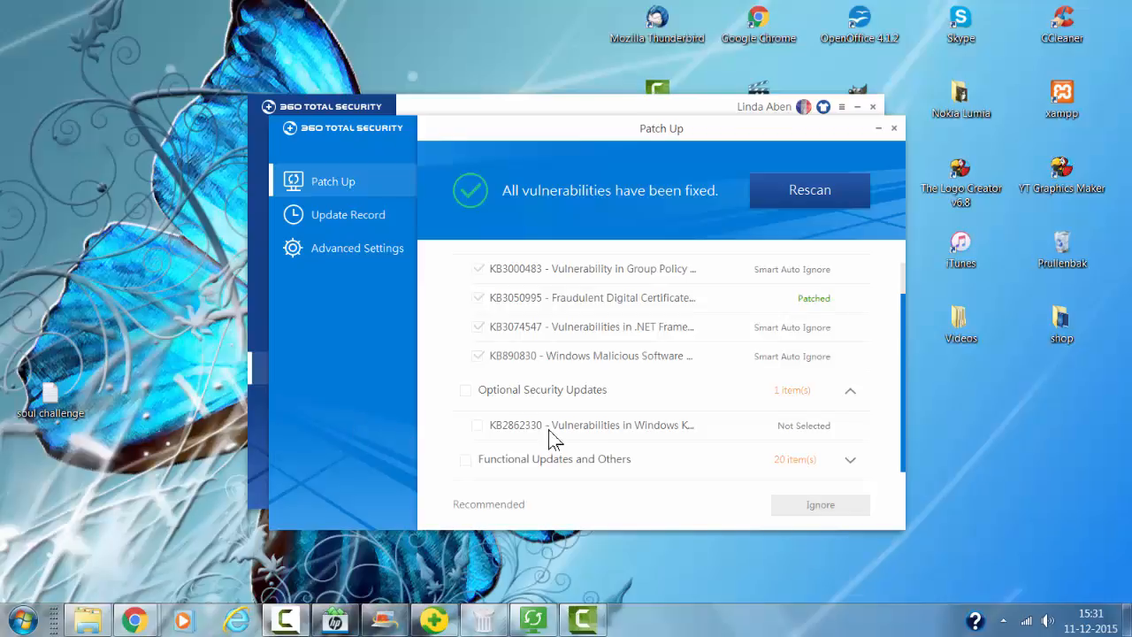
Close the Patch Up results showing all vulnerabilities fixed.
left_click(809, 189)
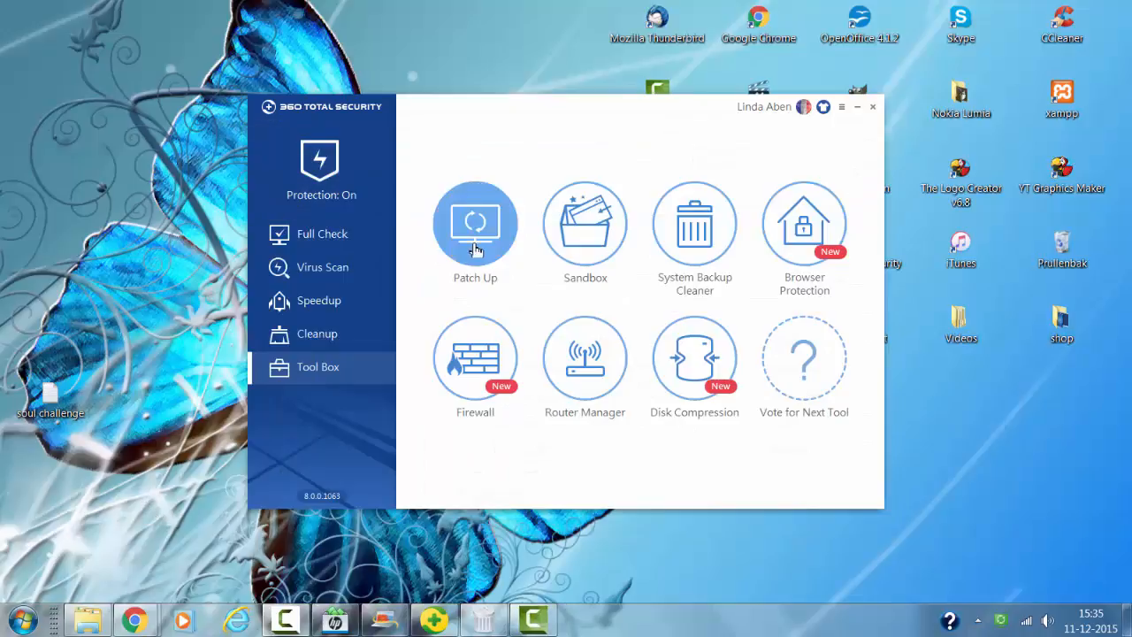
Open the Sandbox tool and attempt to clean its storage, answering the warning.
left_click(475, 223)
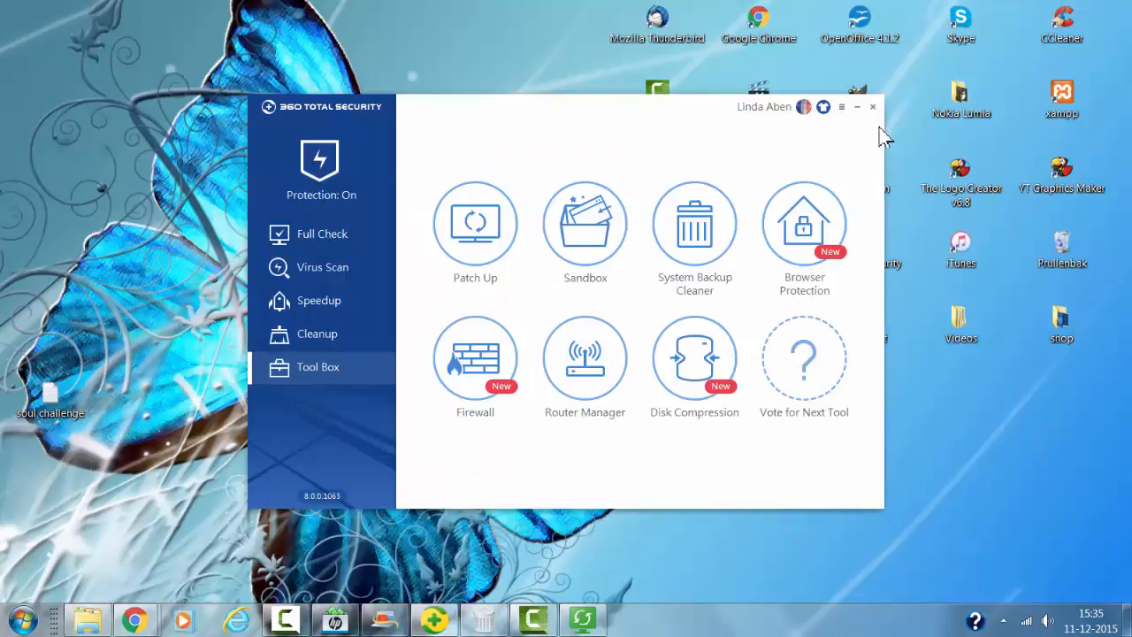
mouse_move(585, 223)
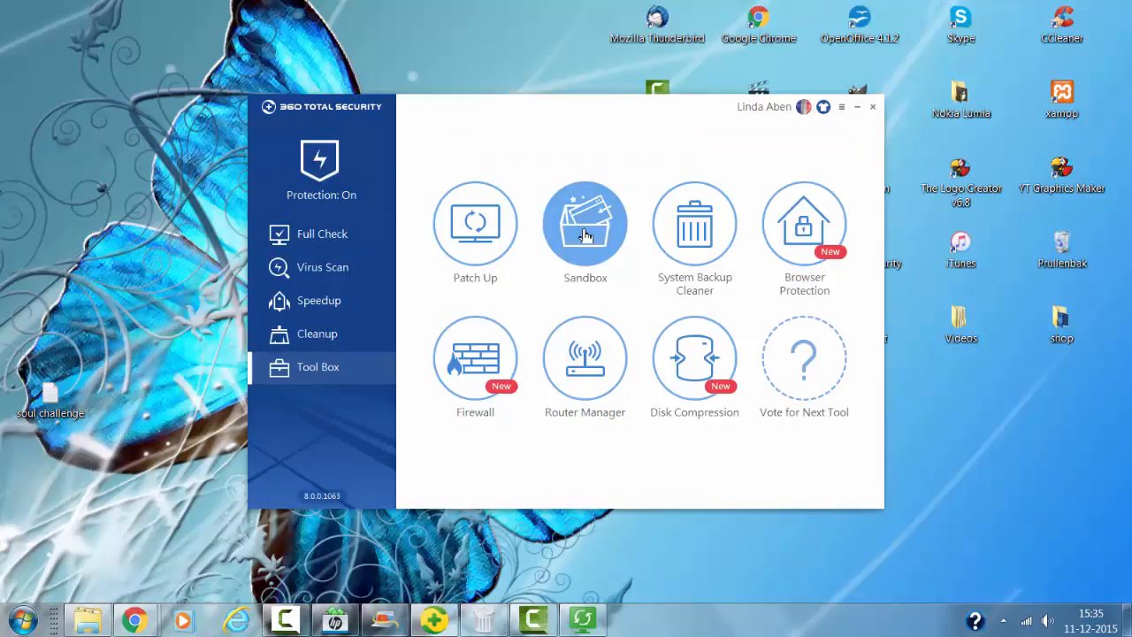
left_click(585, 223)
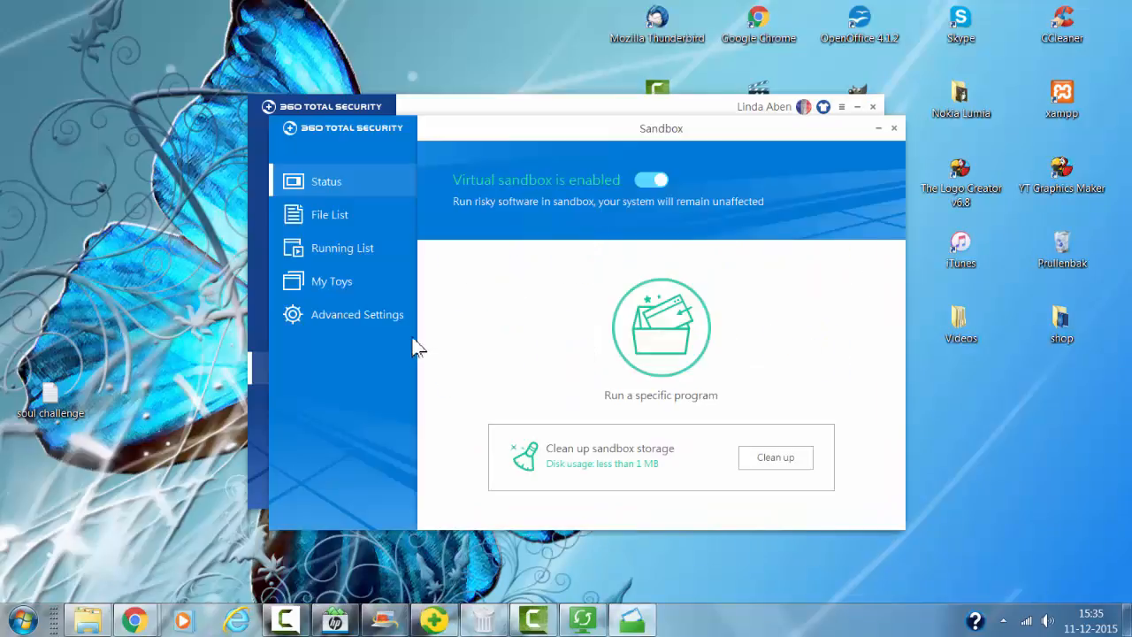
mouse_move(409, 348)
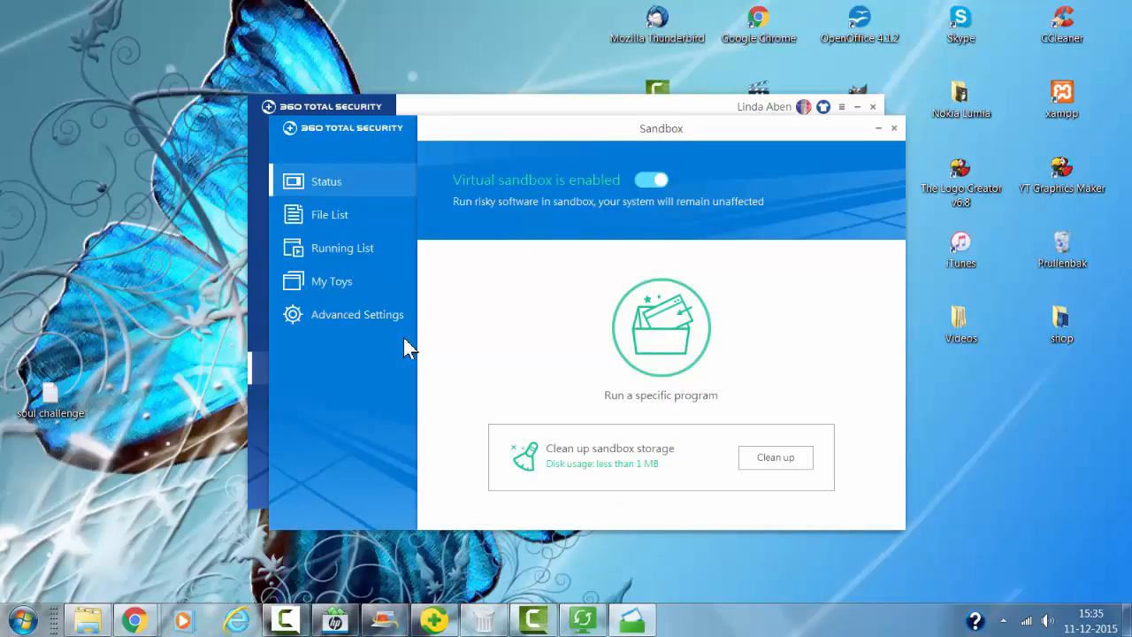
mouse_move(298, 427)
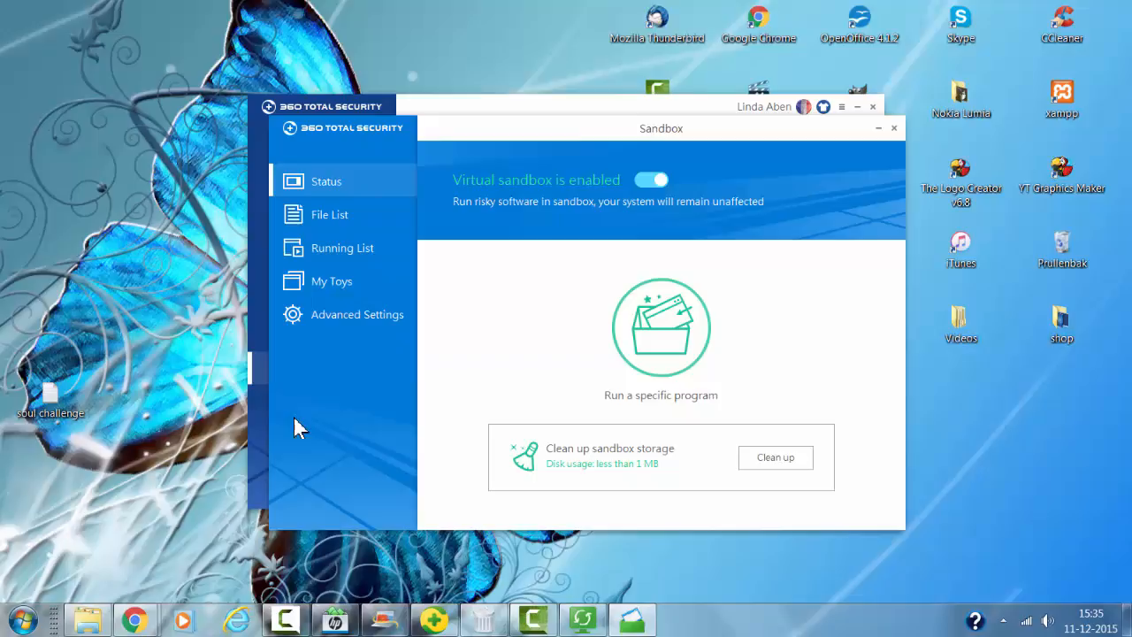
mouse_move(727, 486)
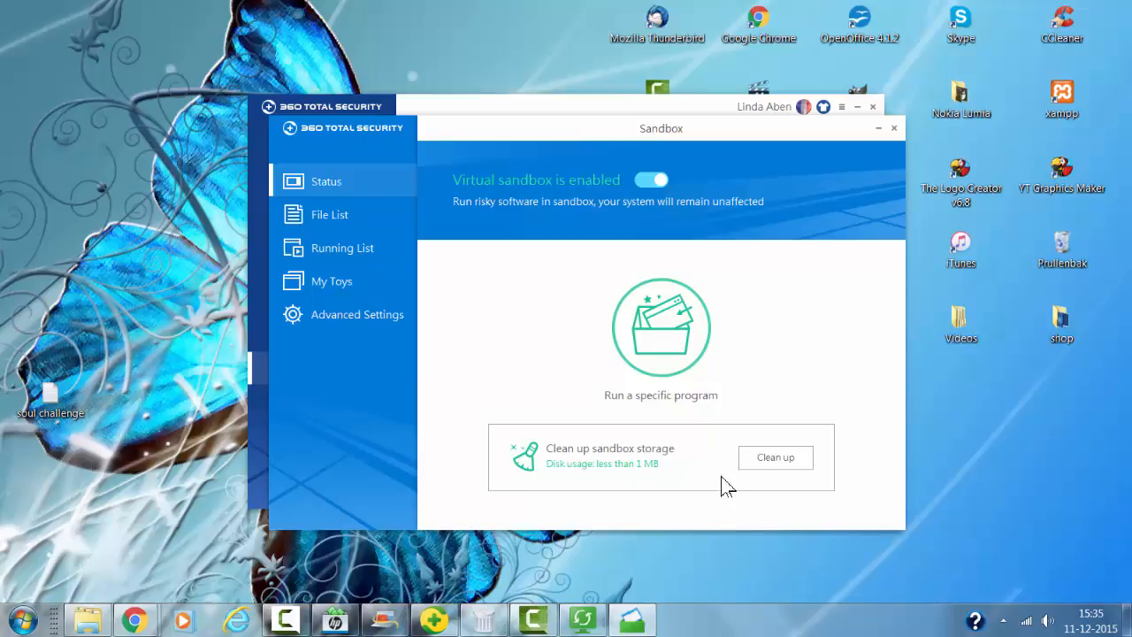
left_click(774, 457)
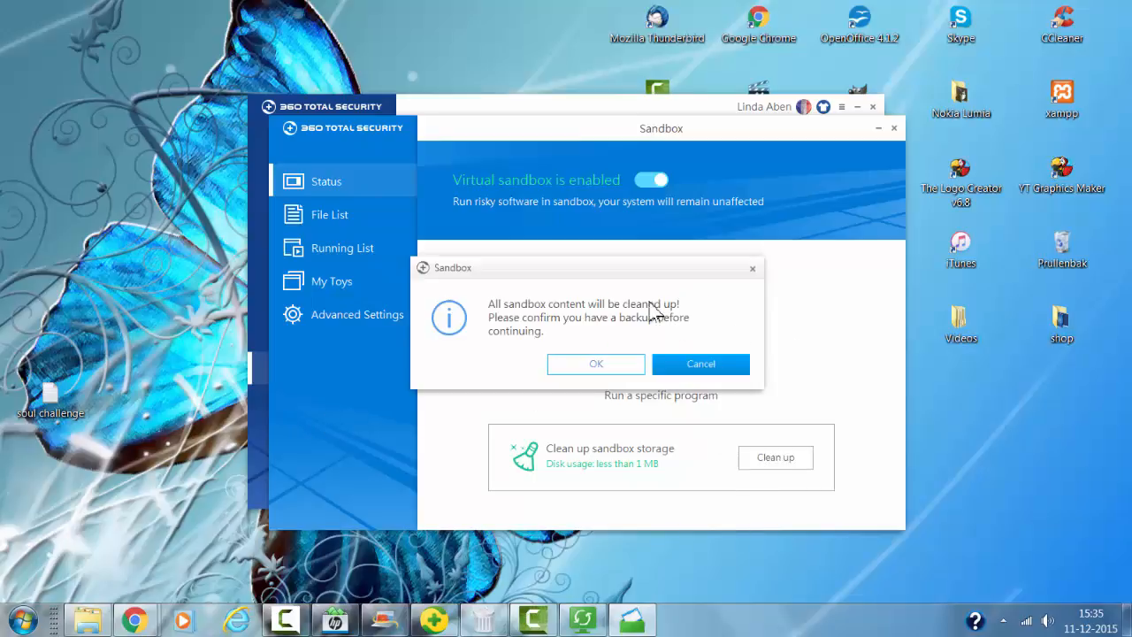
left_click(596, 363)
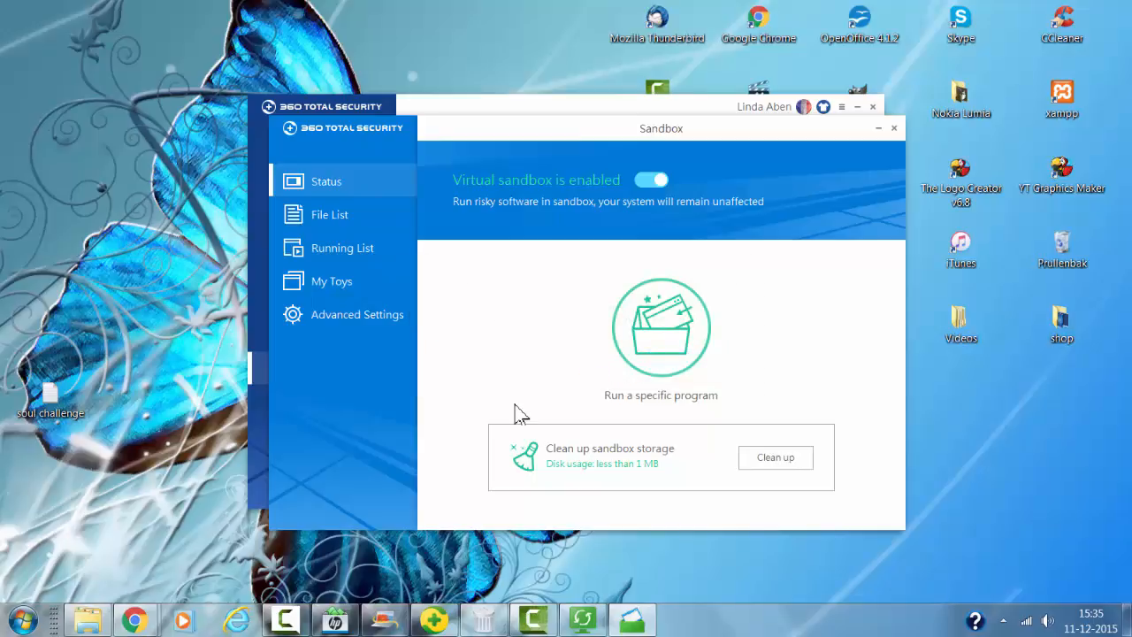
mouse_move(609, 416)
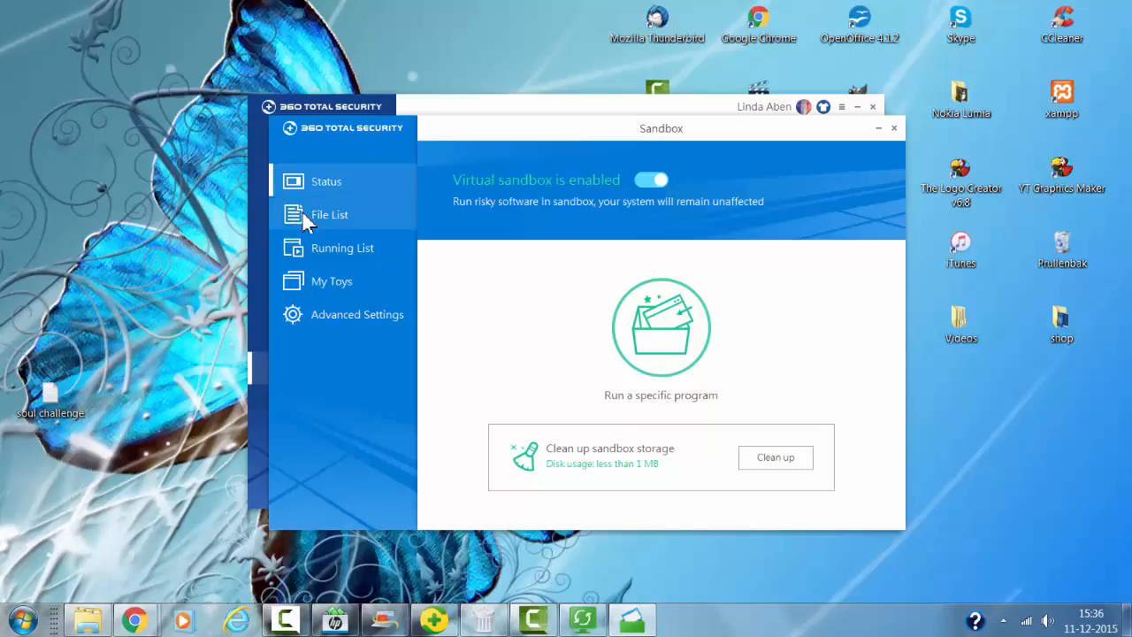
Browse the sandbox's File List, My Toys and Advanced Settings pages.
left_click(329, 214)
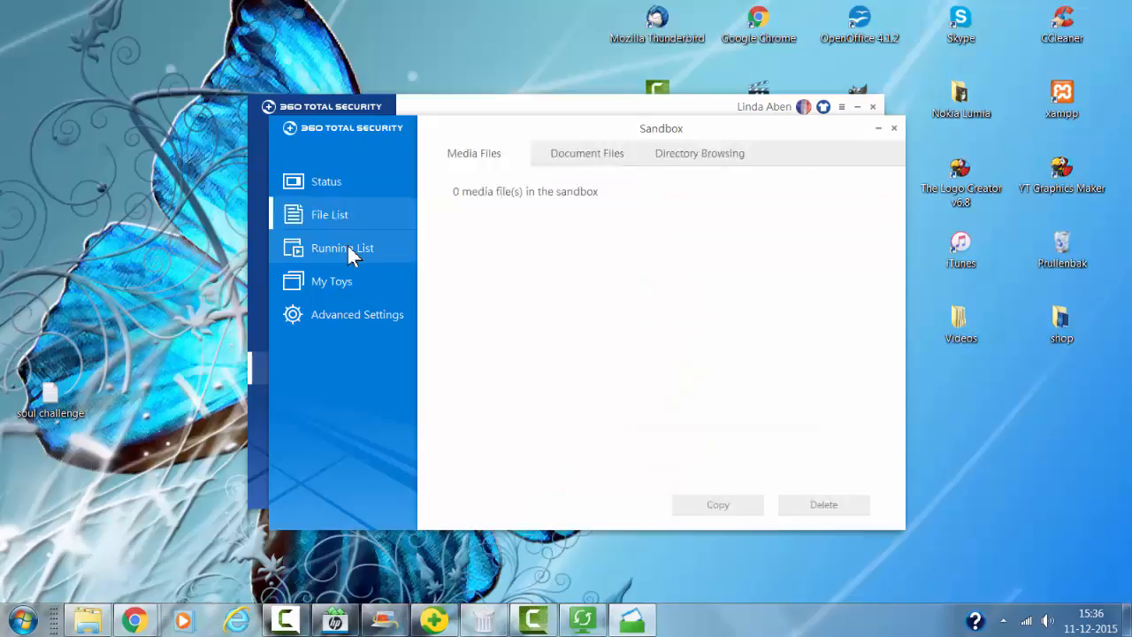
left_click(332, 280)
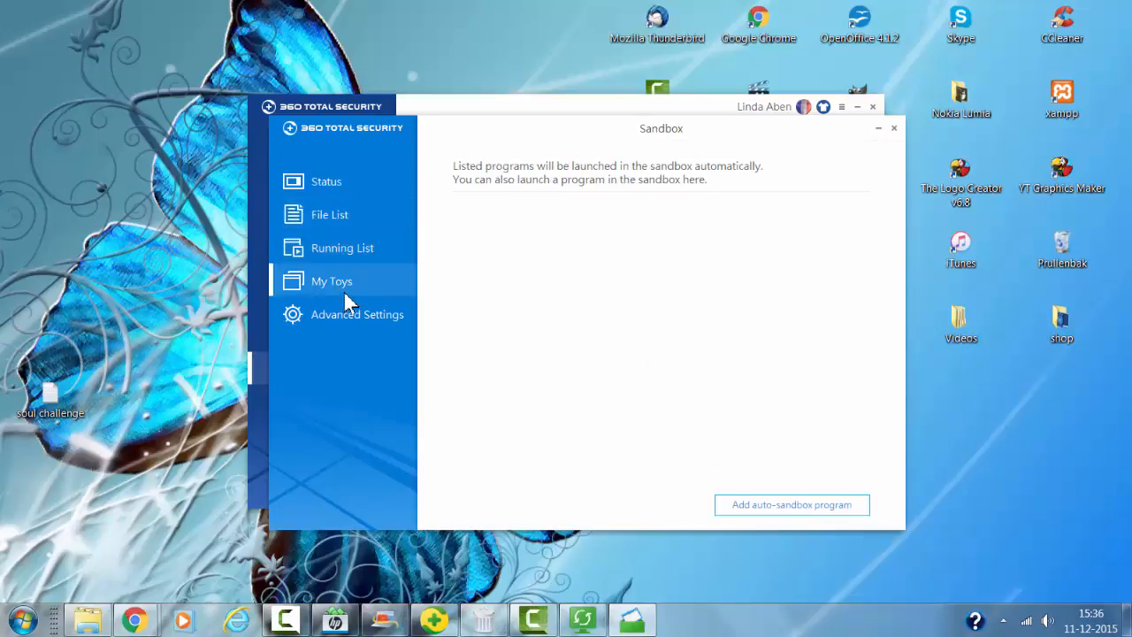
mouse_move(353, 343)
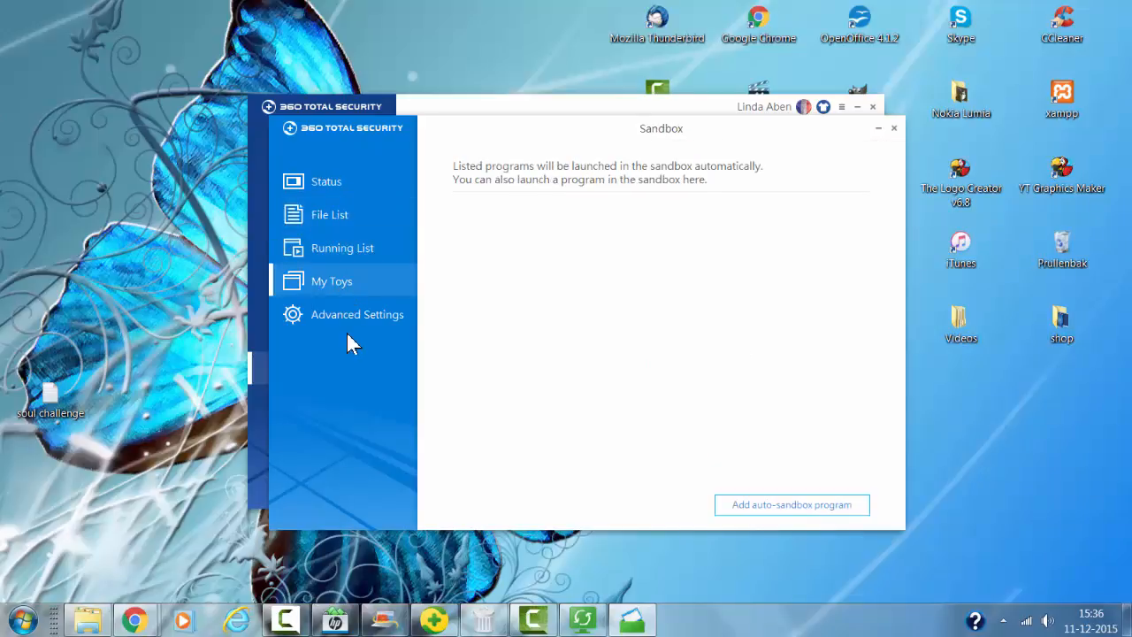
left_click(357, 315)
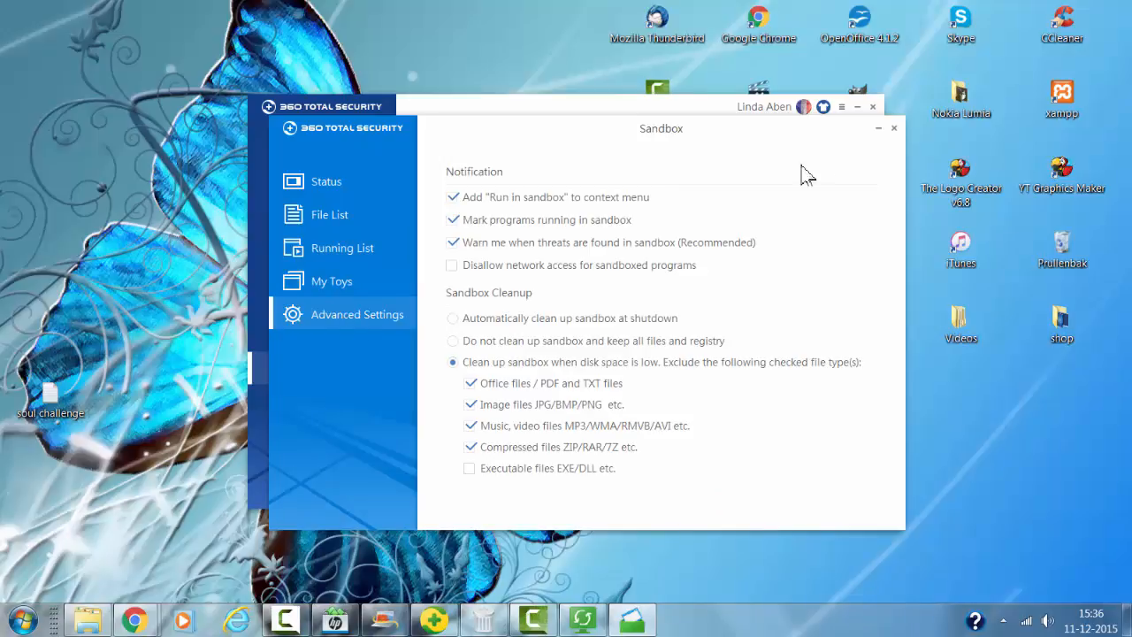
mouse_move(814, 172)
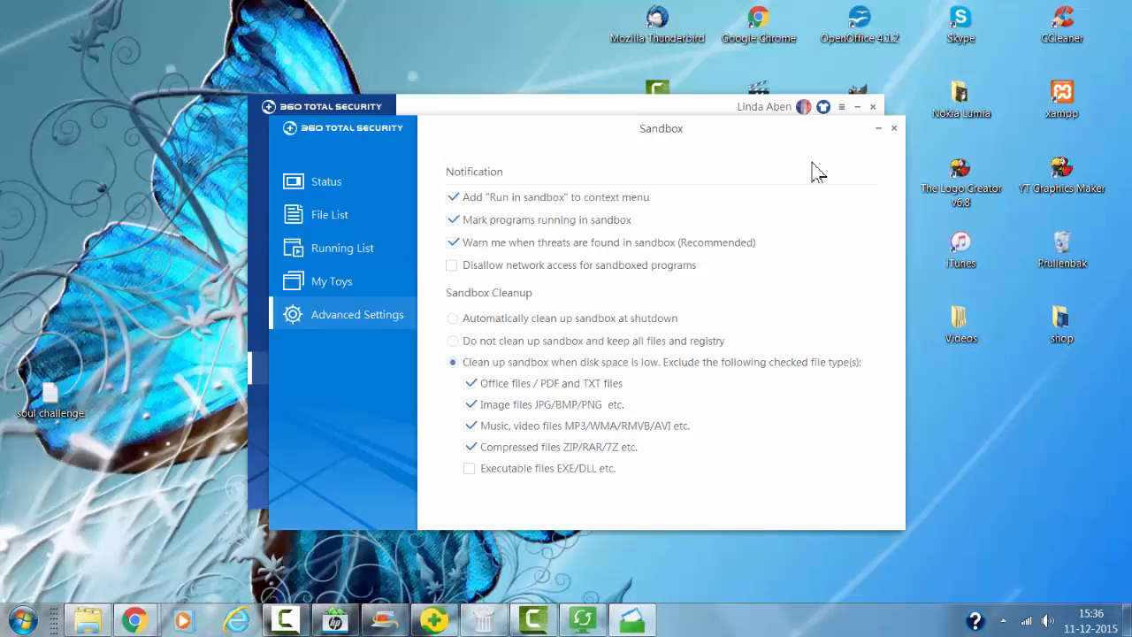
mouse_move(699, 413)
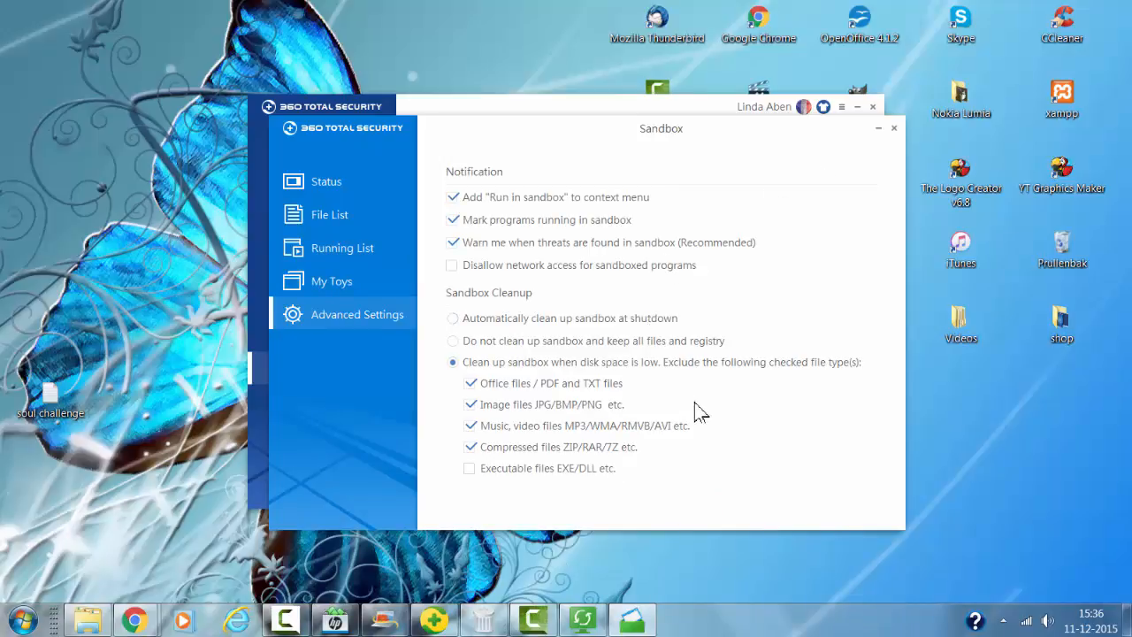
mouse_move(712, 95)
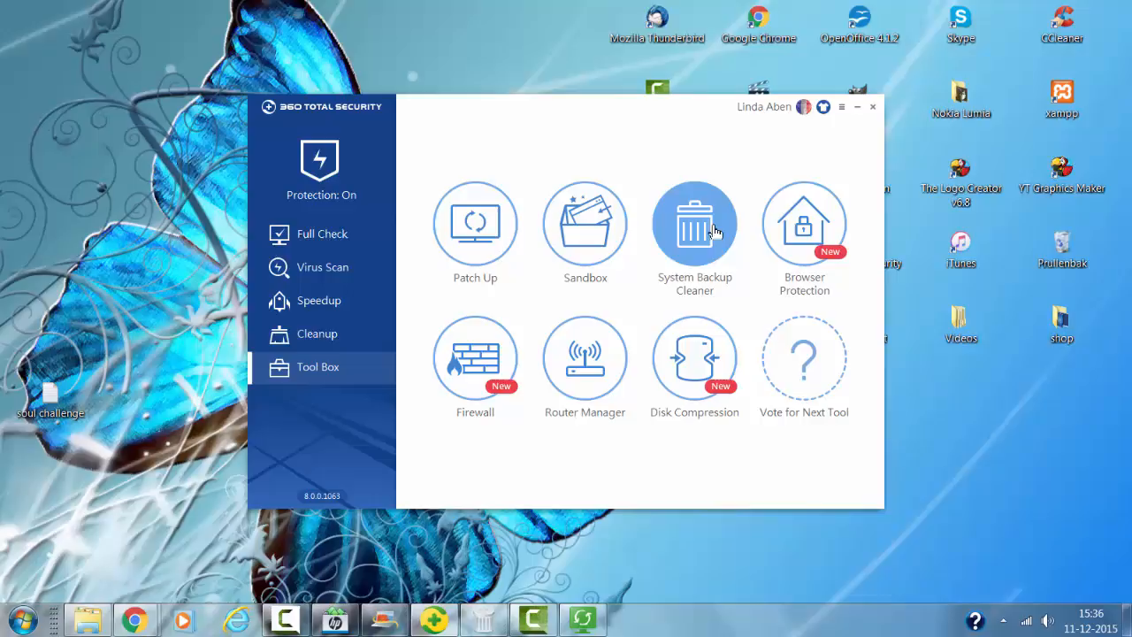
Run System Backup Cleaner and dismiss its 'Clean failed, restart needed' report.
left_click(694, 224)
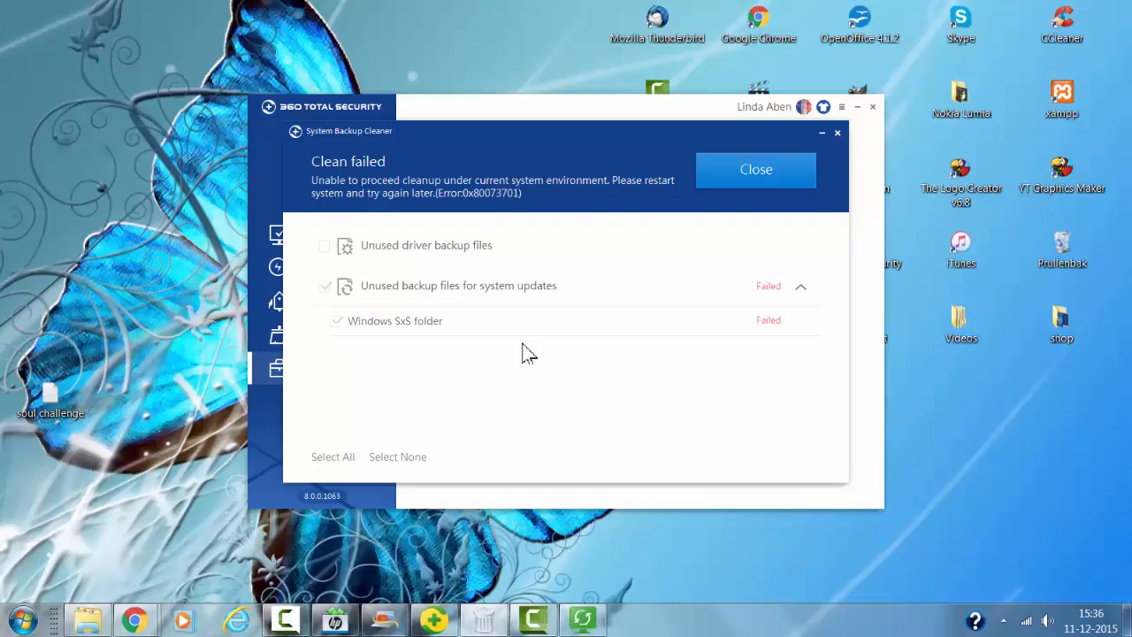
mouse_move(756, 169)
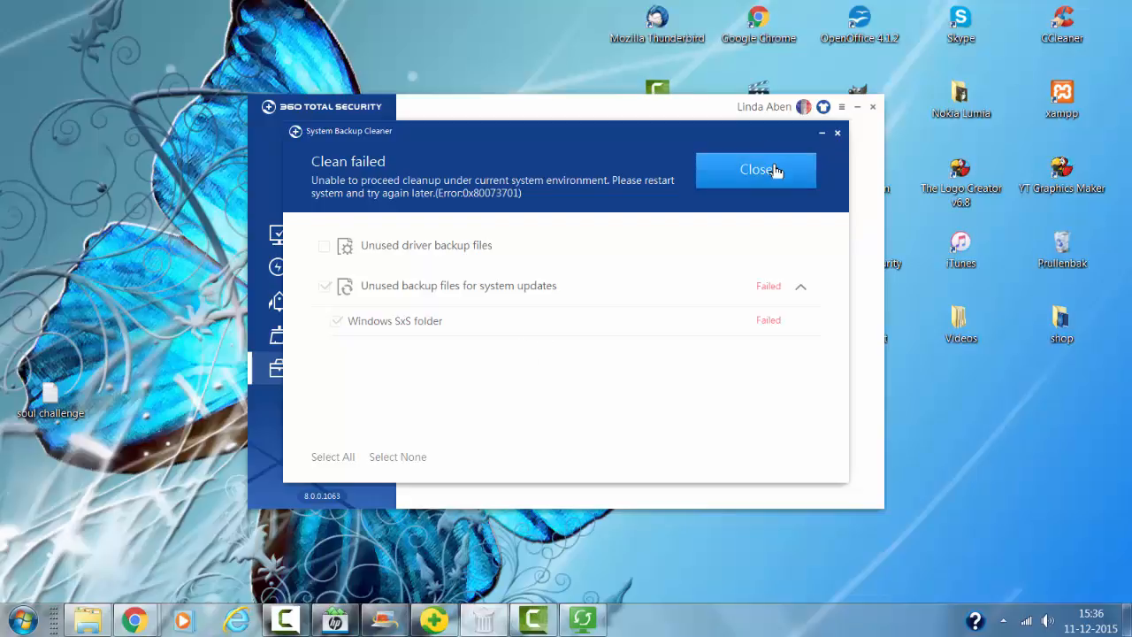
left_click(756, 170)
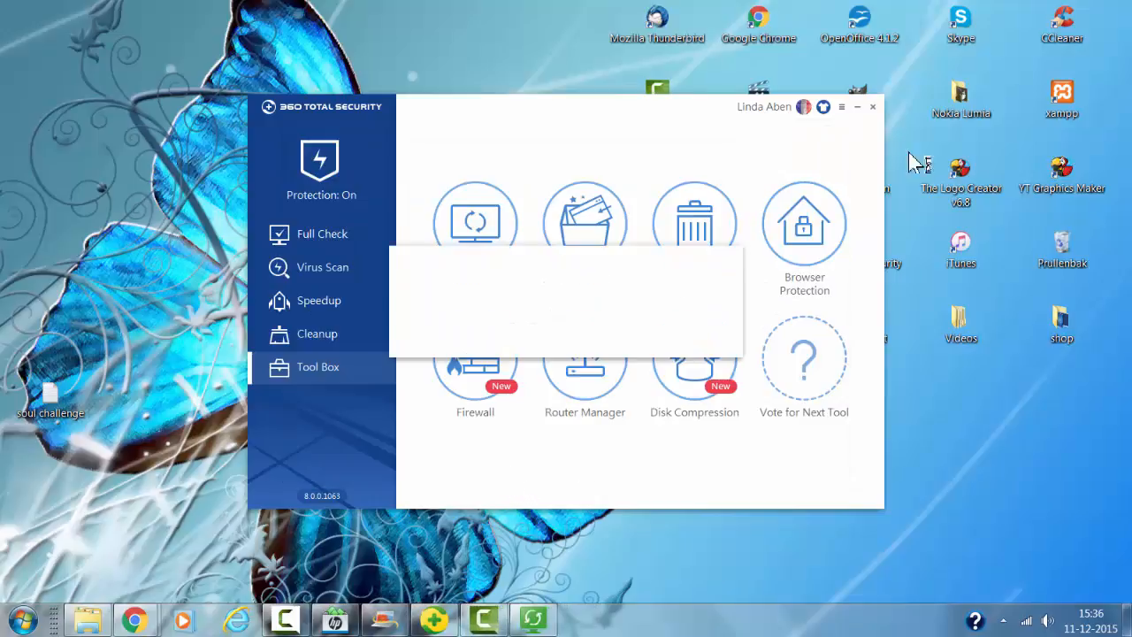
Set Google as Chrome's search engine, lock all browser settings, and close Browser Protection.
left_click(804, 223)
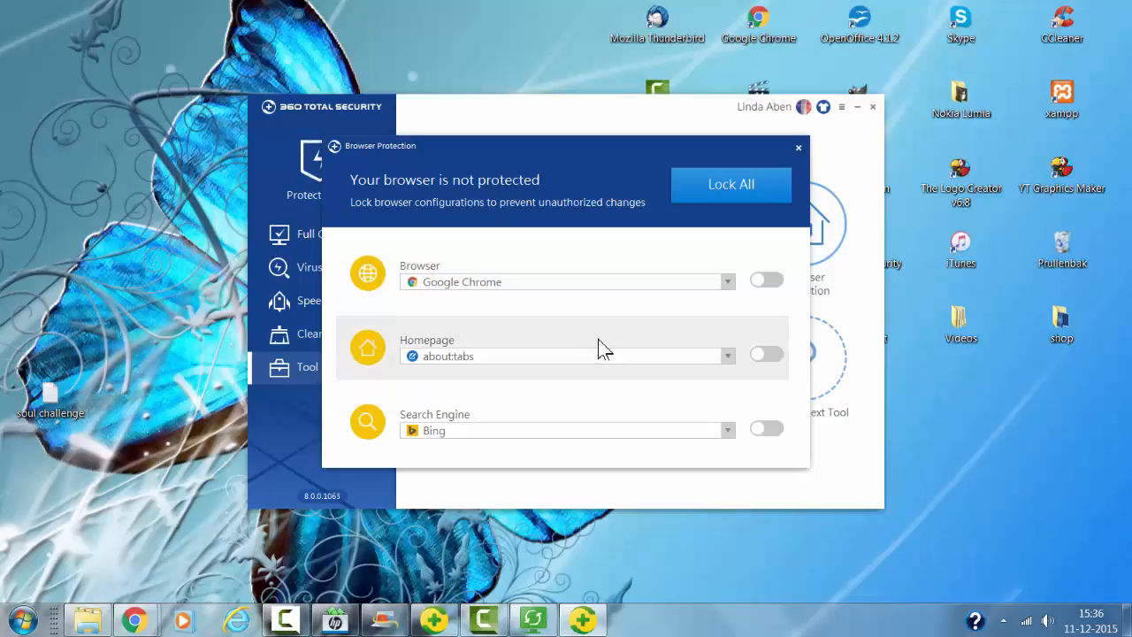
mouse_move(650, 319)
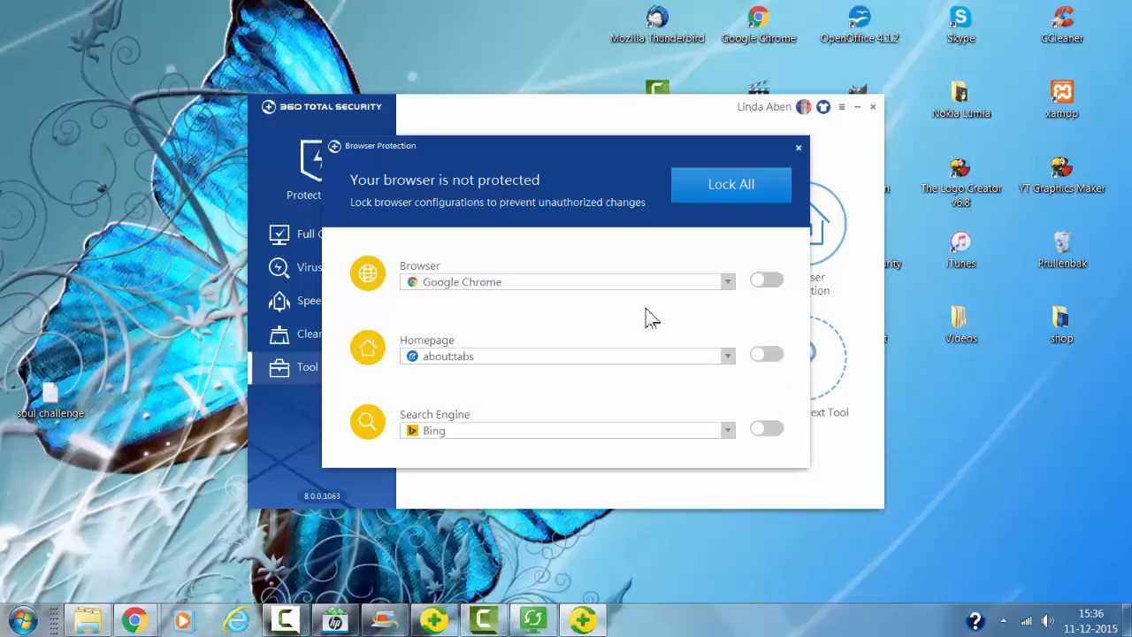
mouse_move(715, 432)
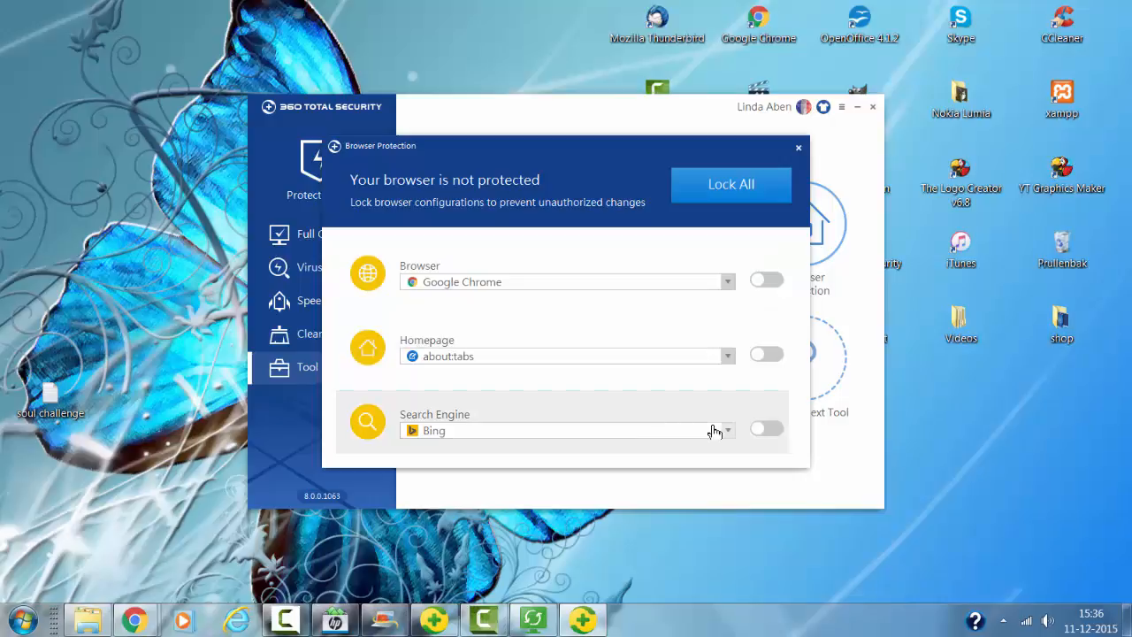
left_click(725, 429)
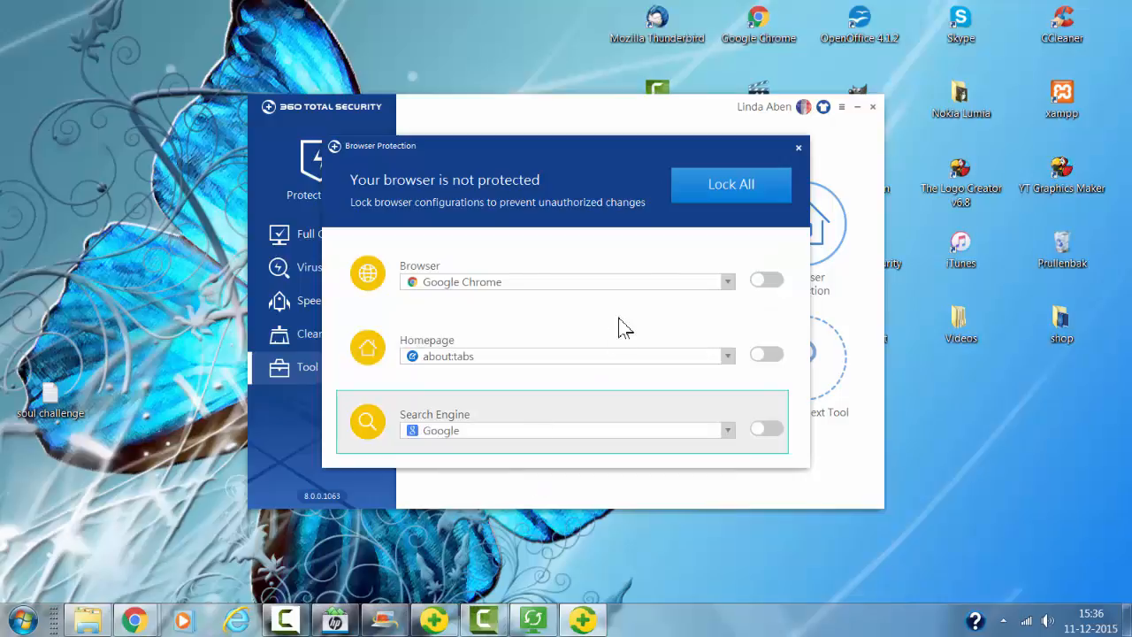
mouse_move(533, 427)
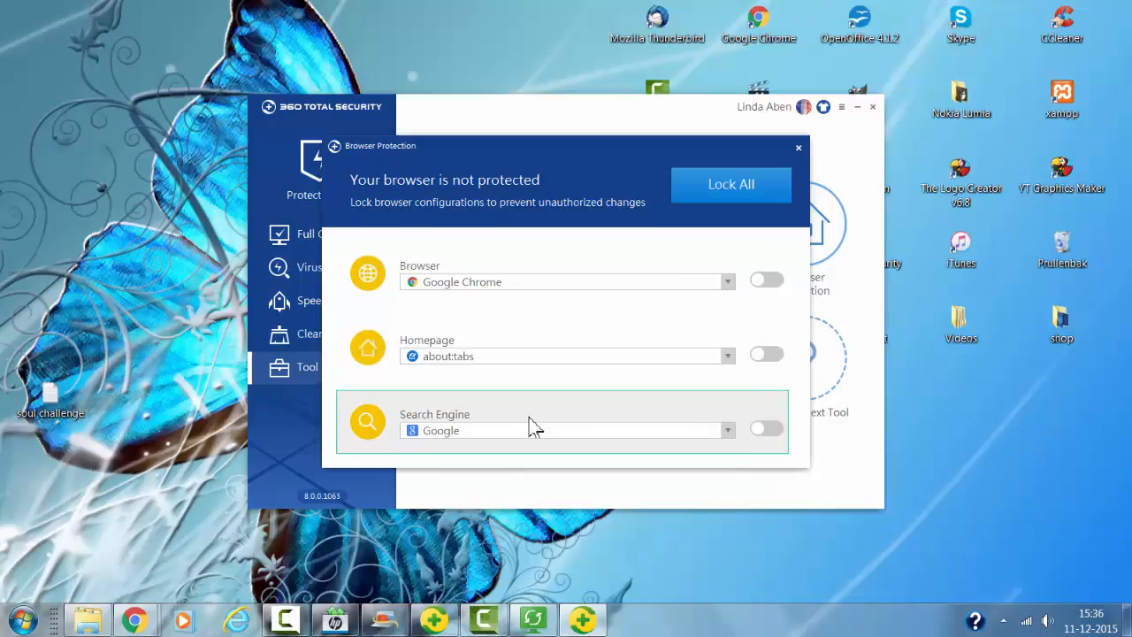
mouse_move(511, 416)
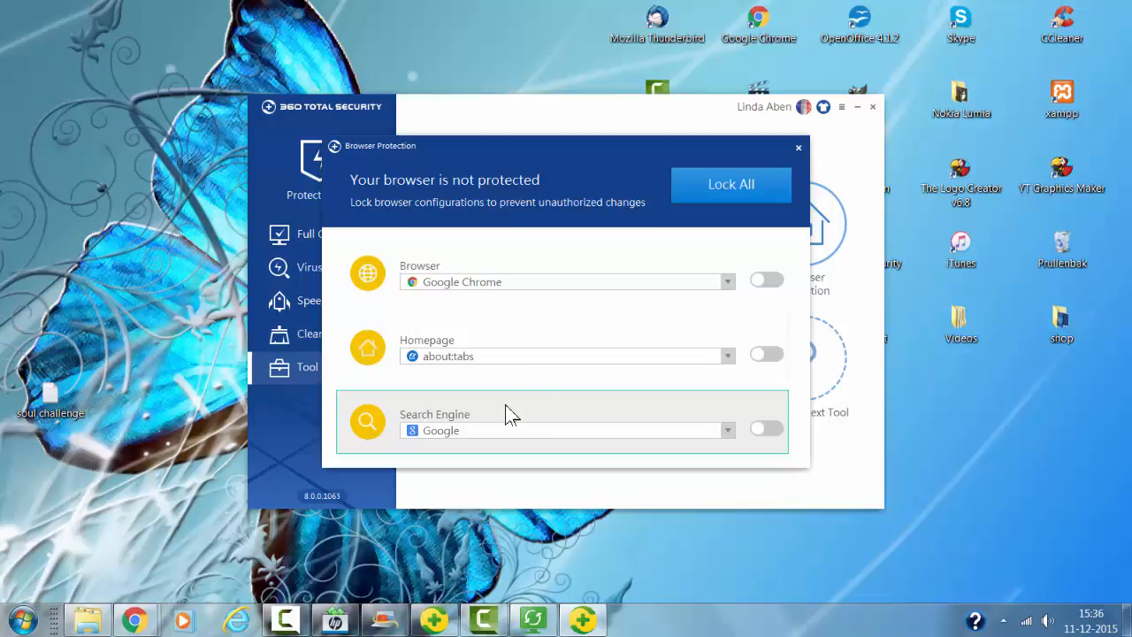
left_click(728, 355)
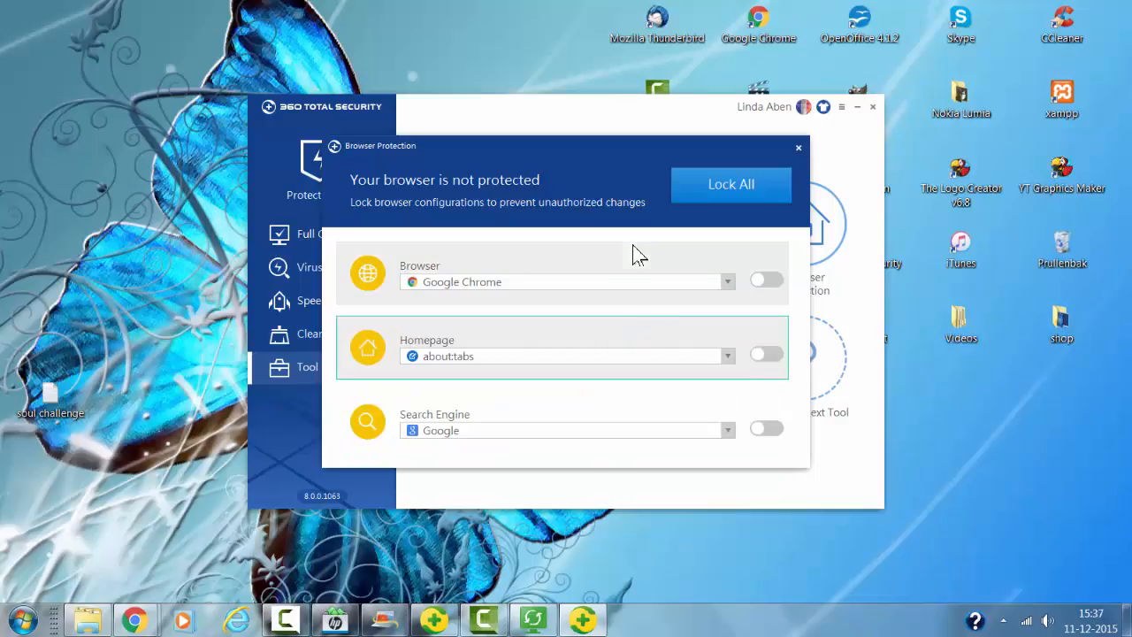
mouse_move(653, 244)
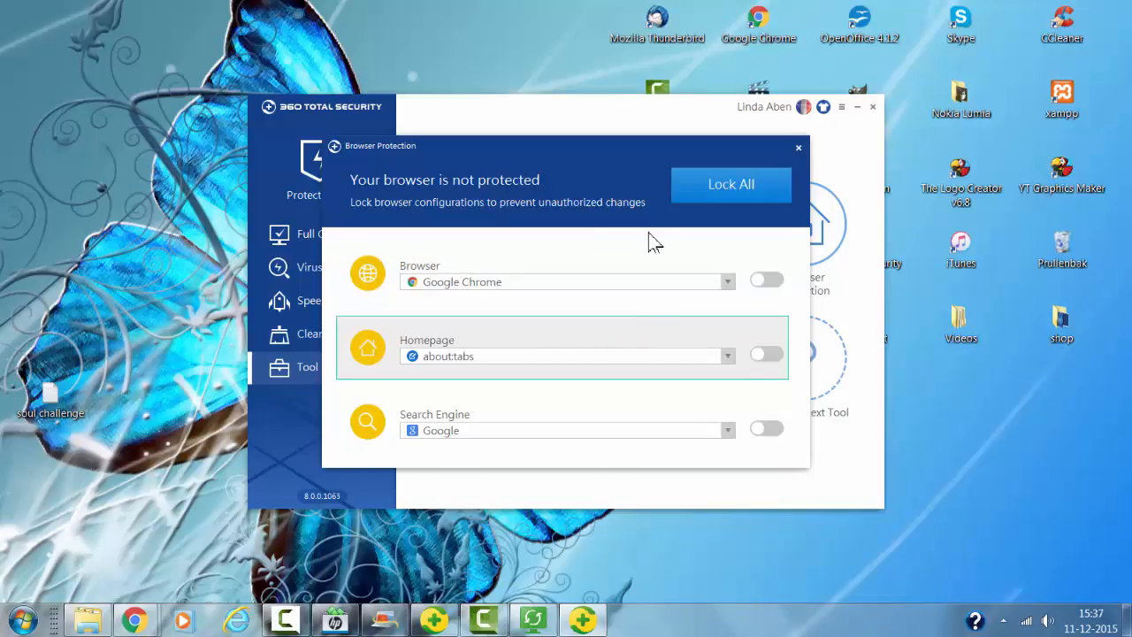
mouse_move(676, 235)
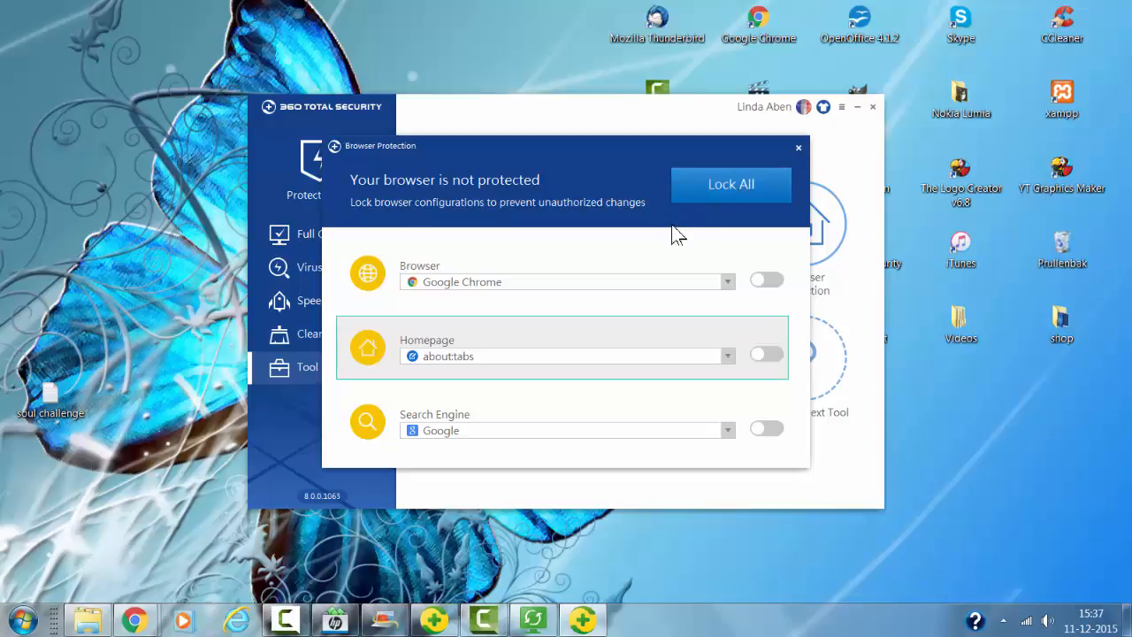
left_click(731, 184)
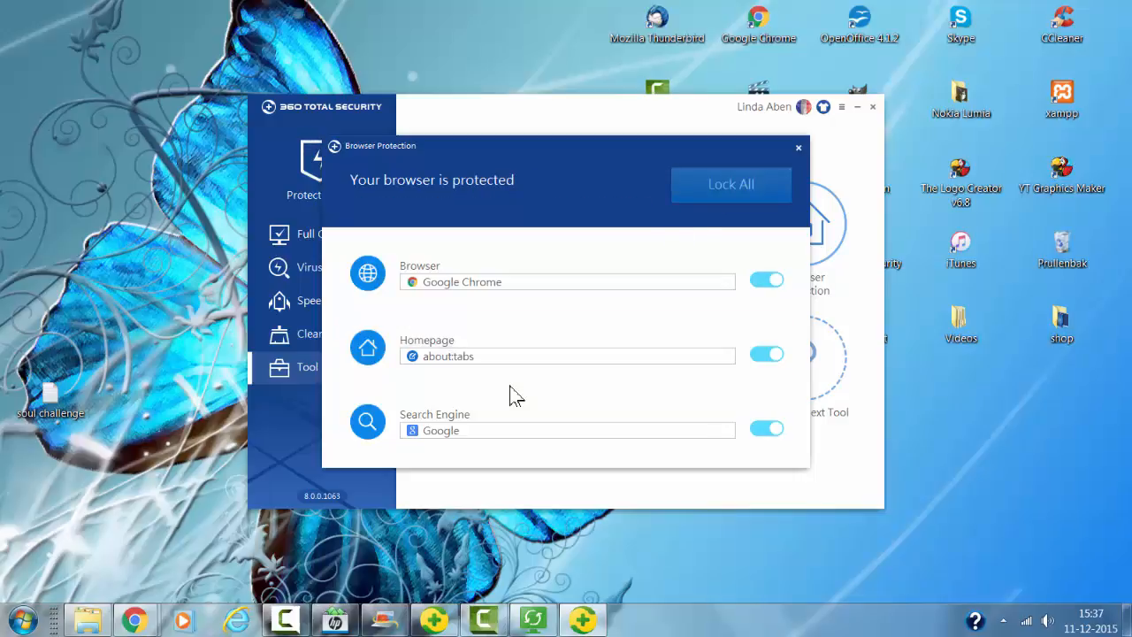
left_click(799, 147)
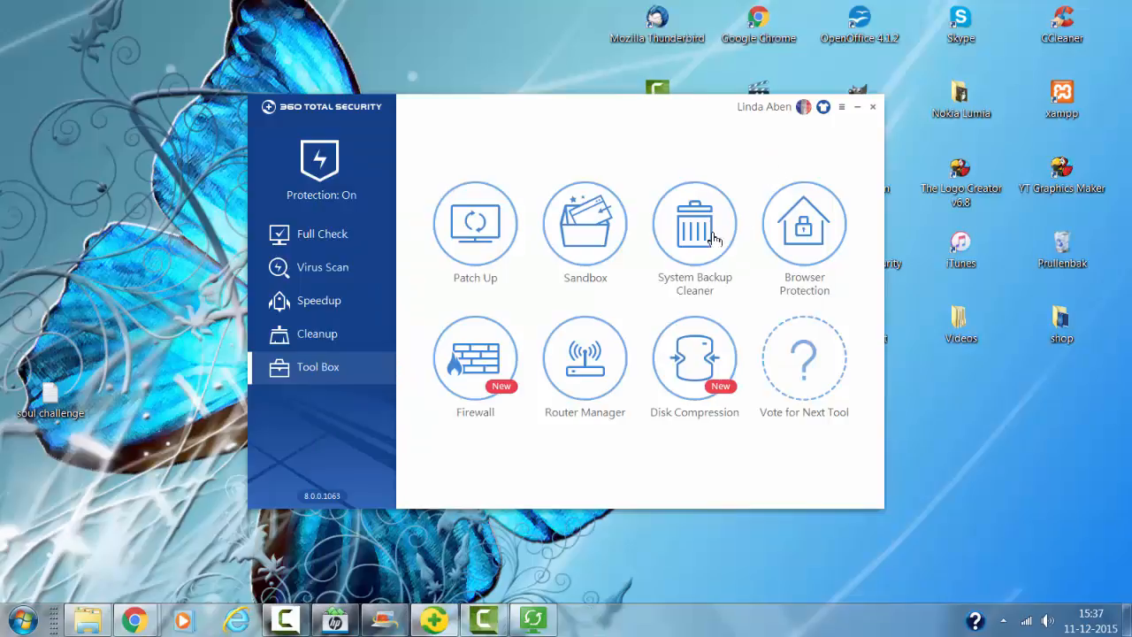
Open the Firewall tool's GlassWire Firewall install offer.
left_click(475, 358)
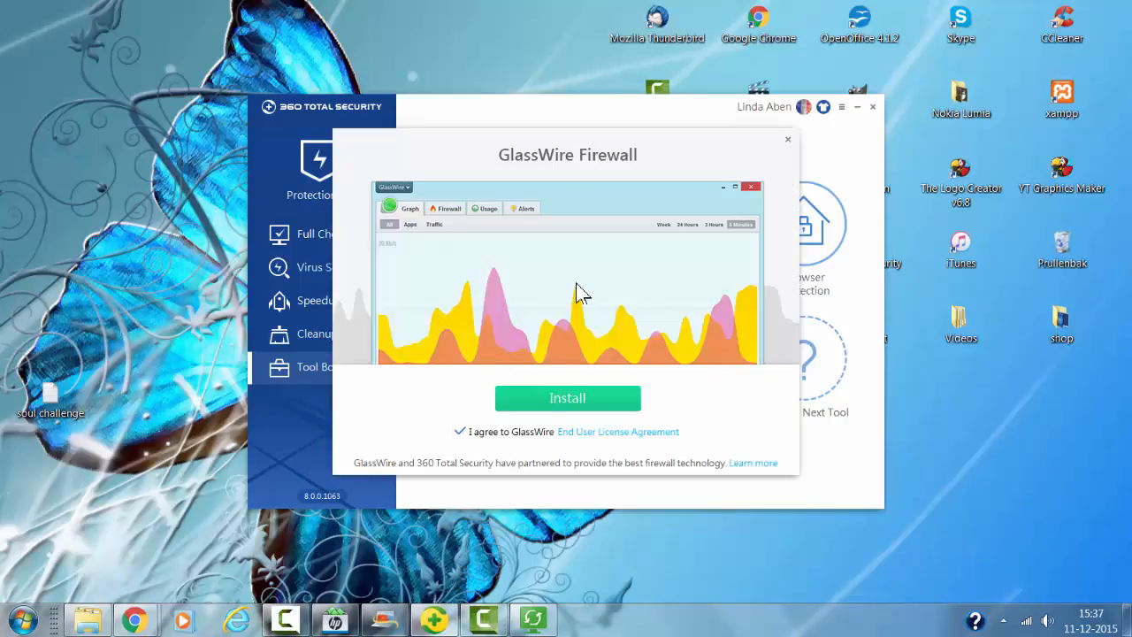
mouse_move(686, 228)
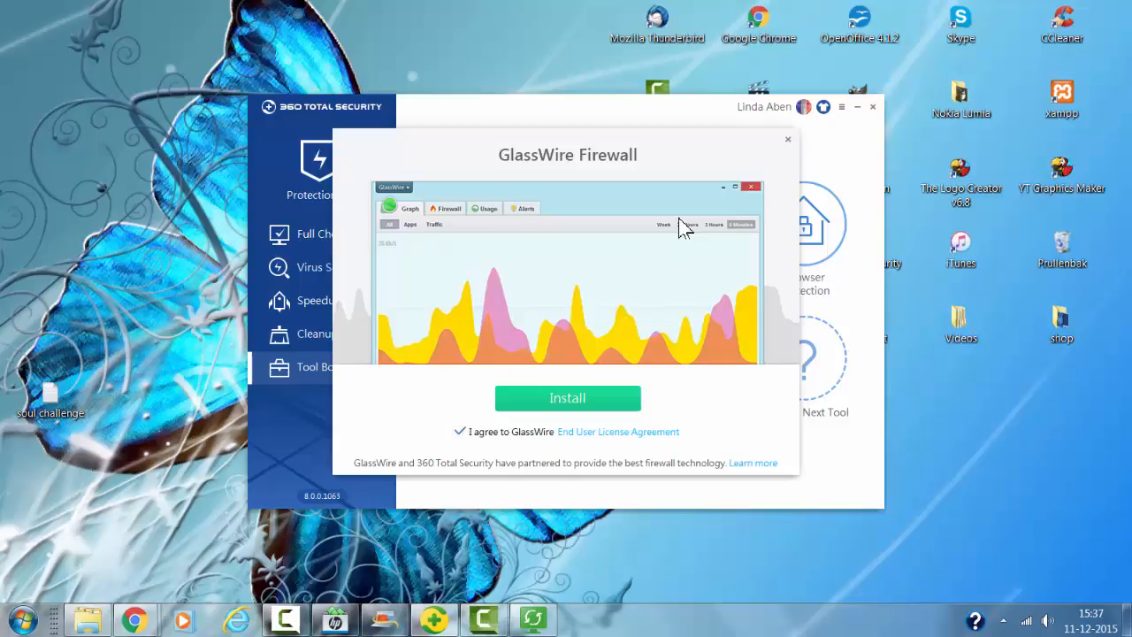
mouse_move(594, 324)
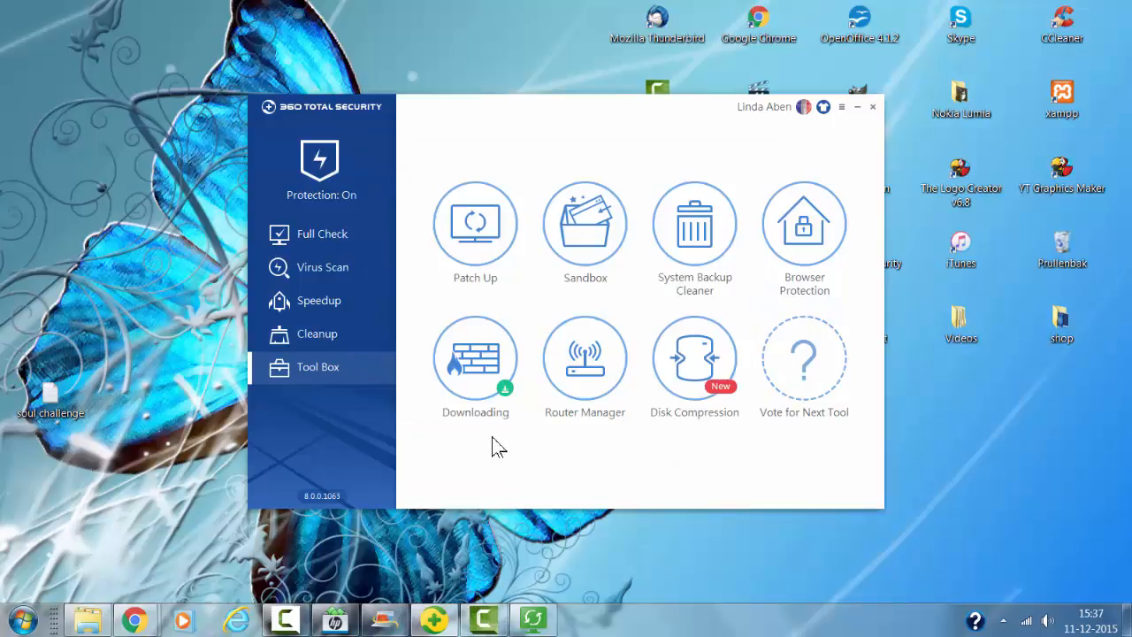
mouse_move(459, 45)
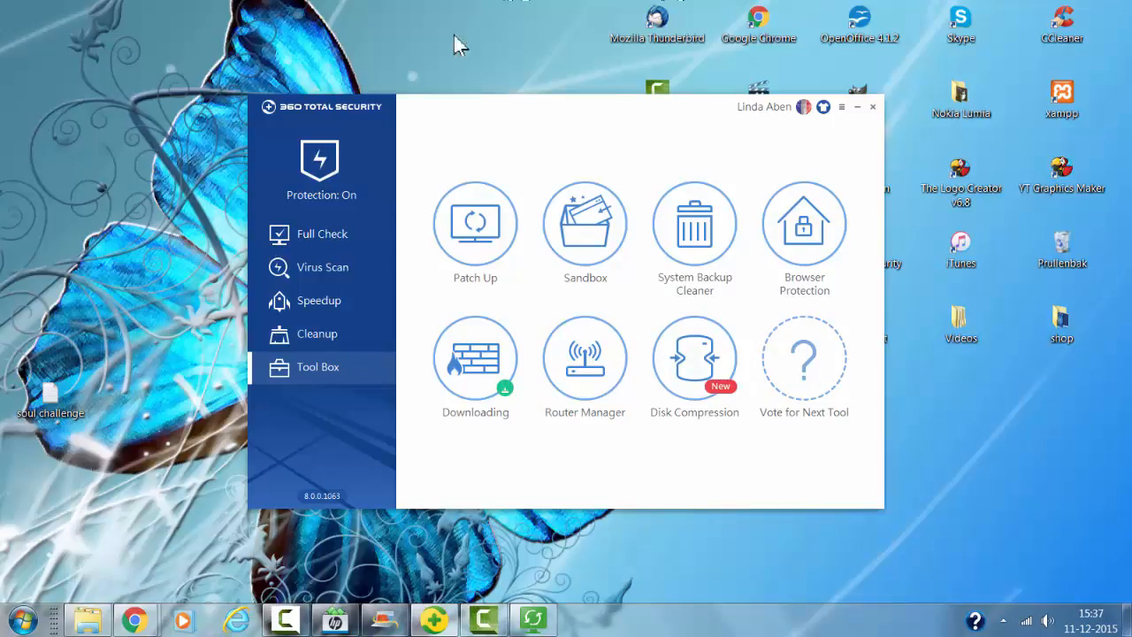
mouse_move(421, 453)
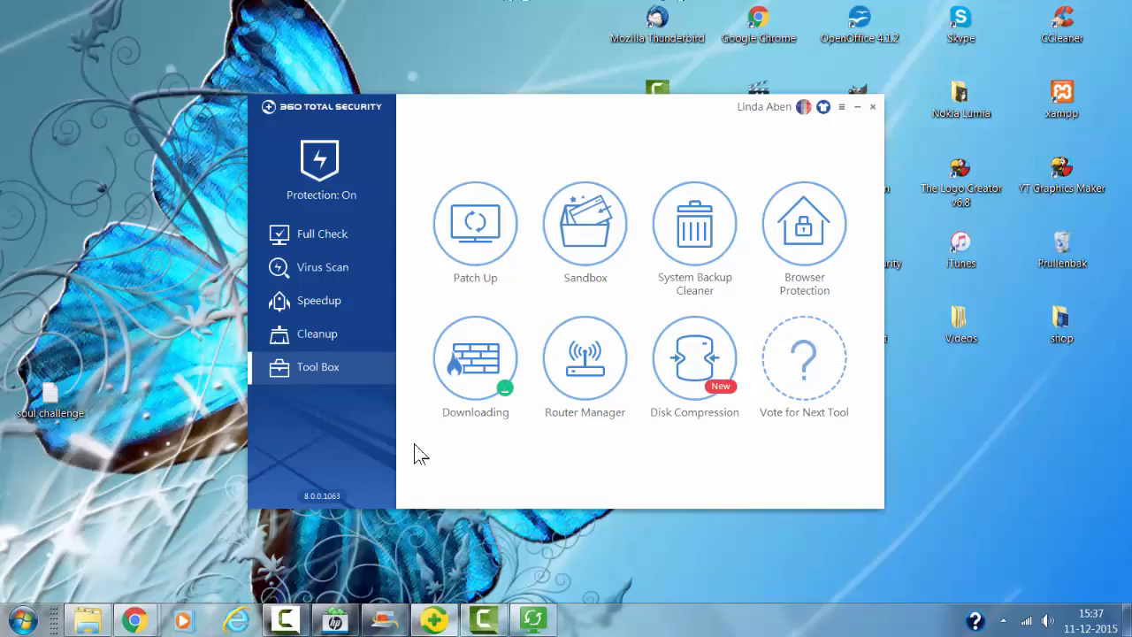
mouse_move(695, 358)
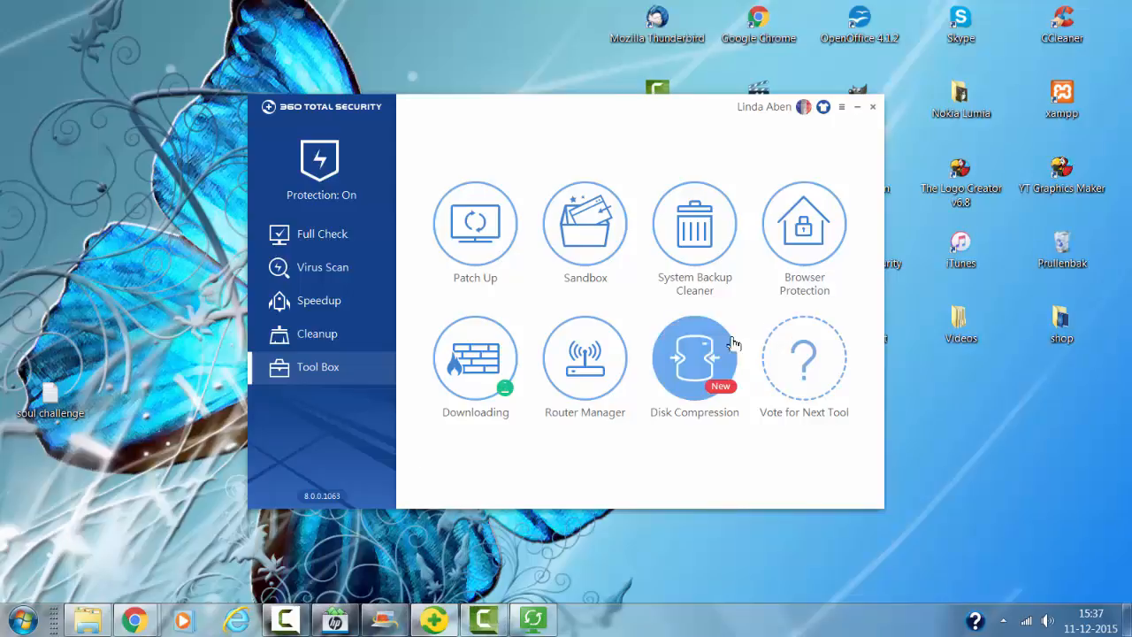
Clean the 71.9 MB of junk files and plug-ins and finish.
left_click(316, 333)
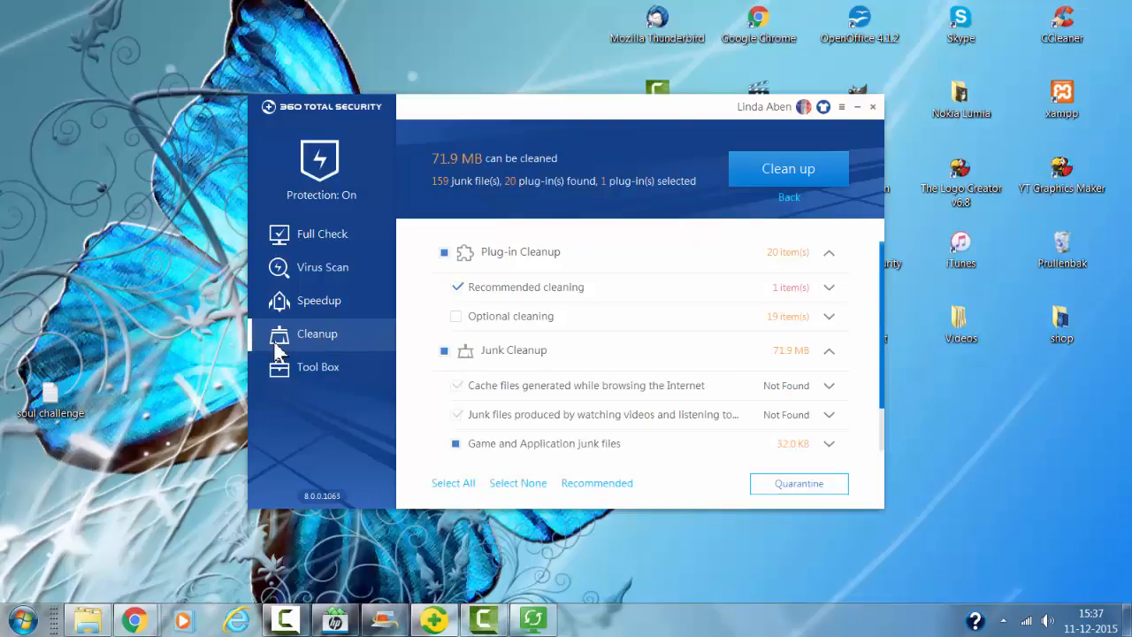
mouse_move(517, 226)
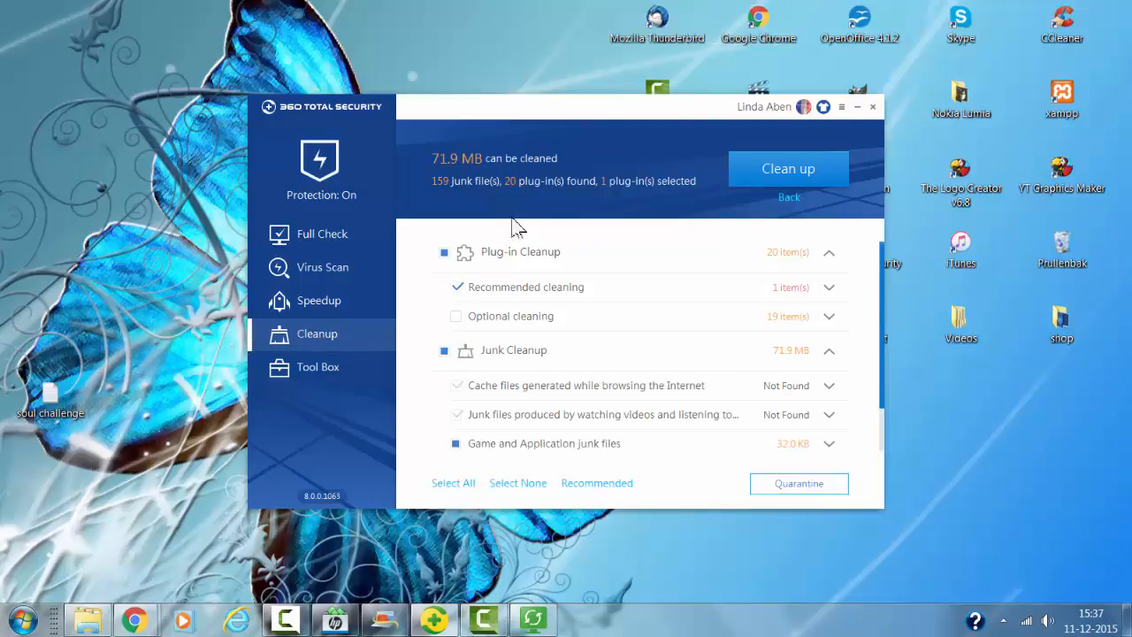
mouse_move(537, 183)
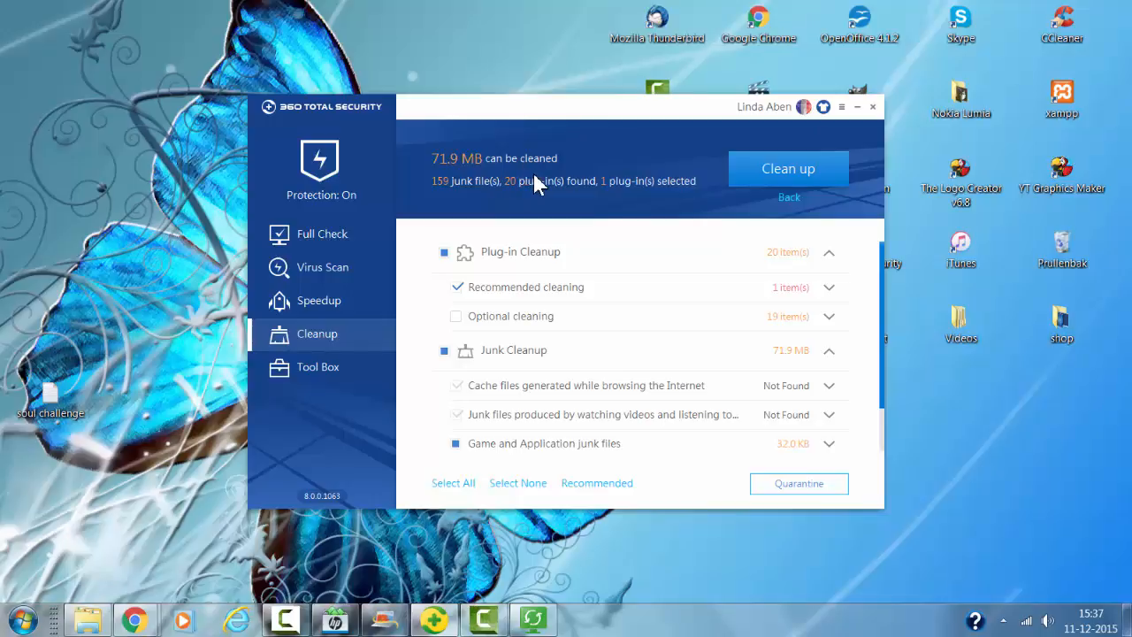
mouse_move(788, 168)
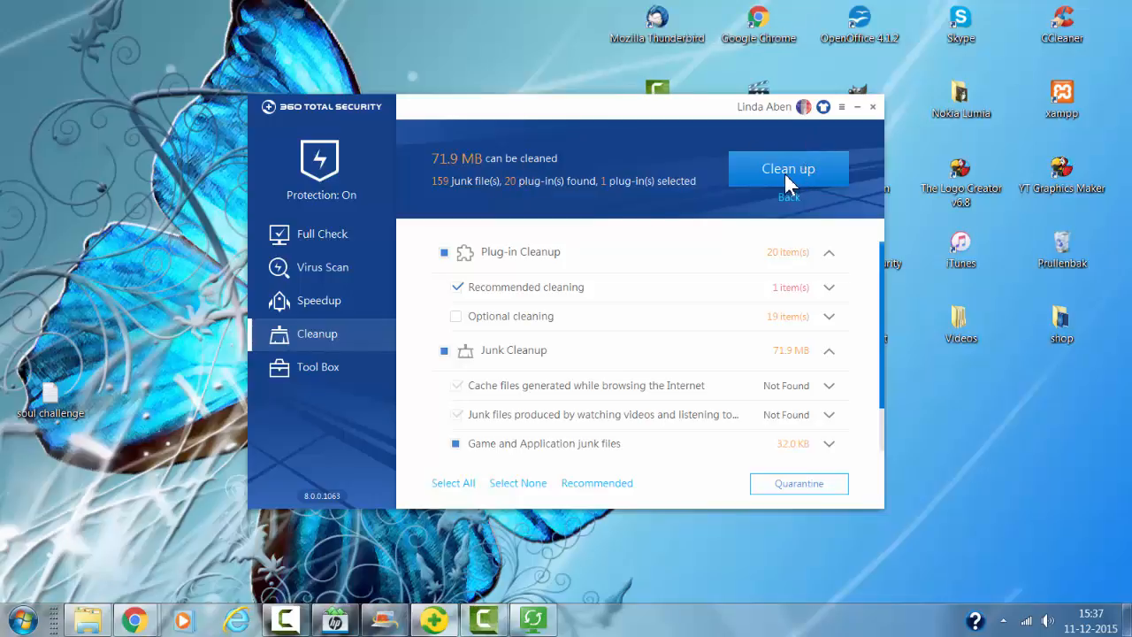
mouse_move(677, 208)
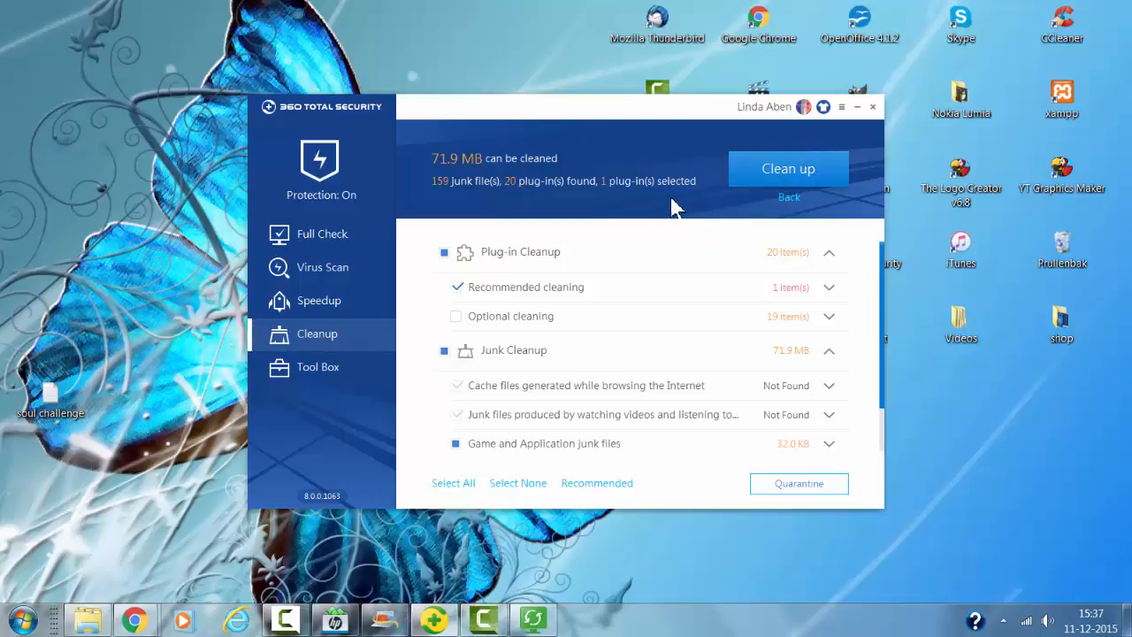
left_click(787, 168)
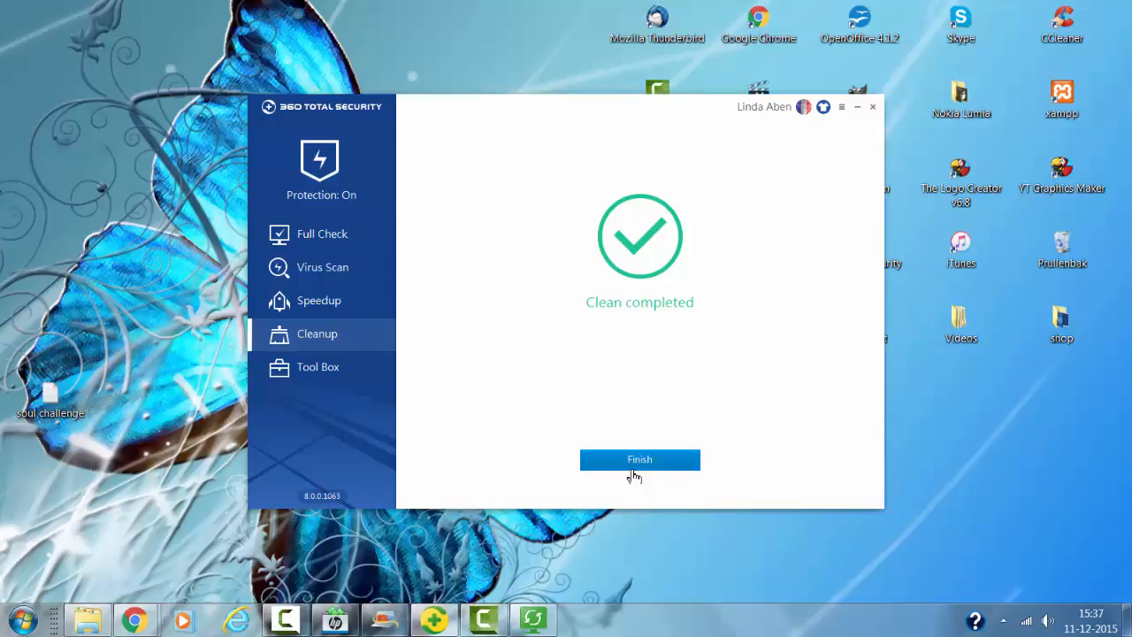
left_click(640, 460)
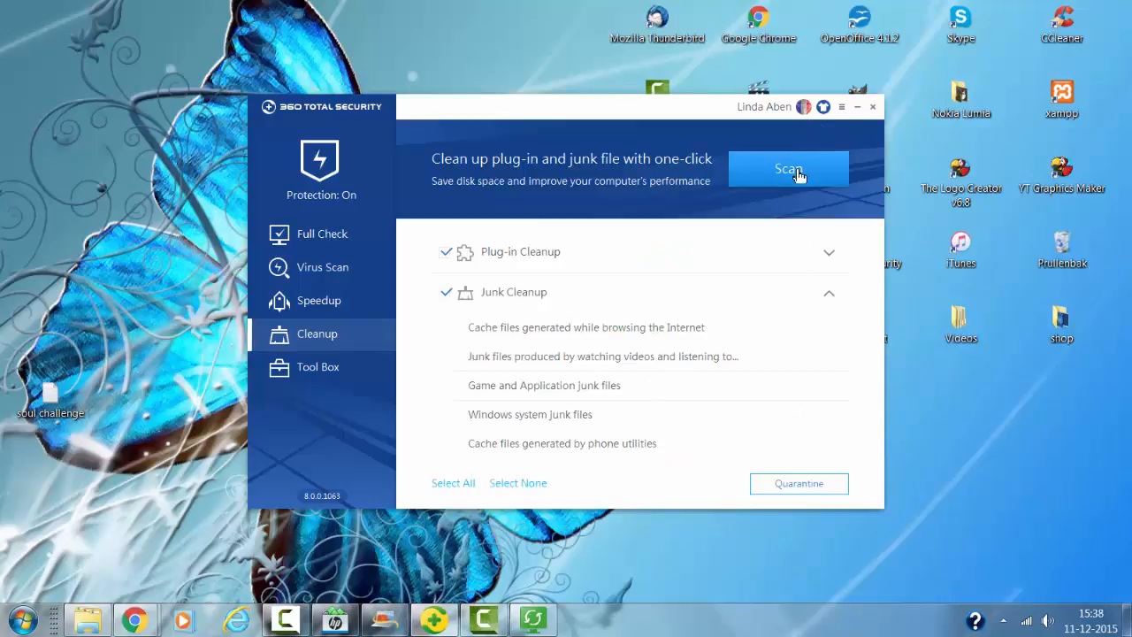
left_click(787, 169)
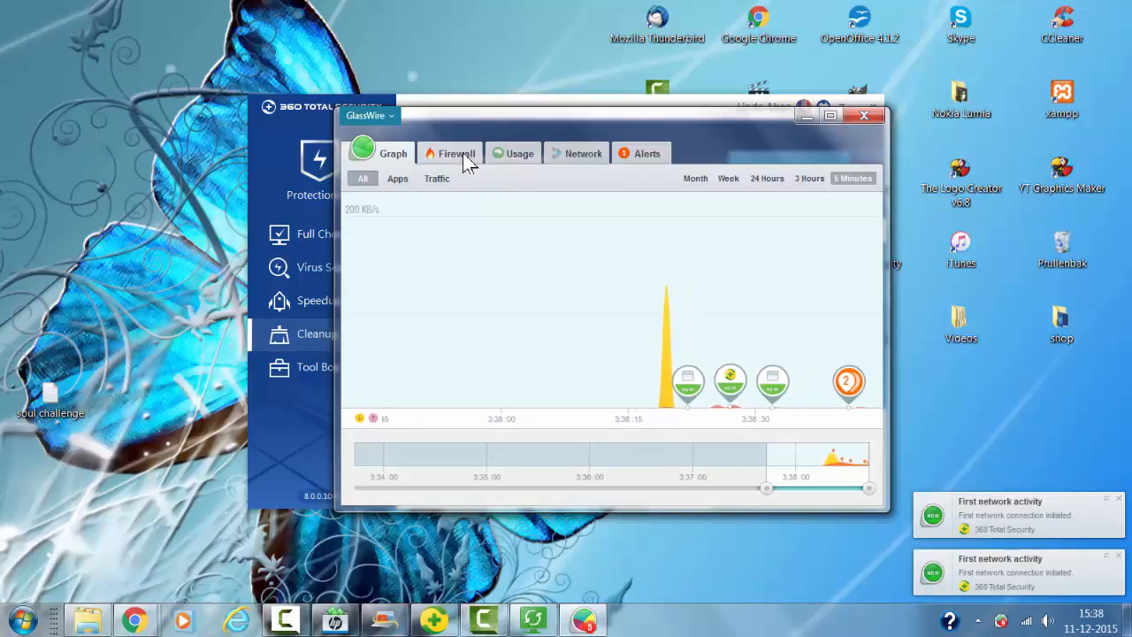
Check GlassWire's Firewall and Usage views, then close GlassWire.
left_click(453, 153)
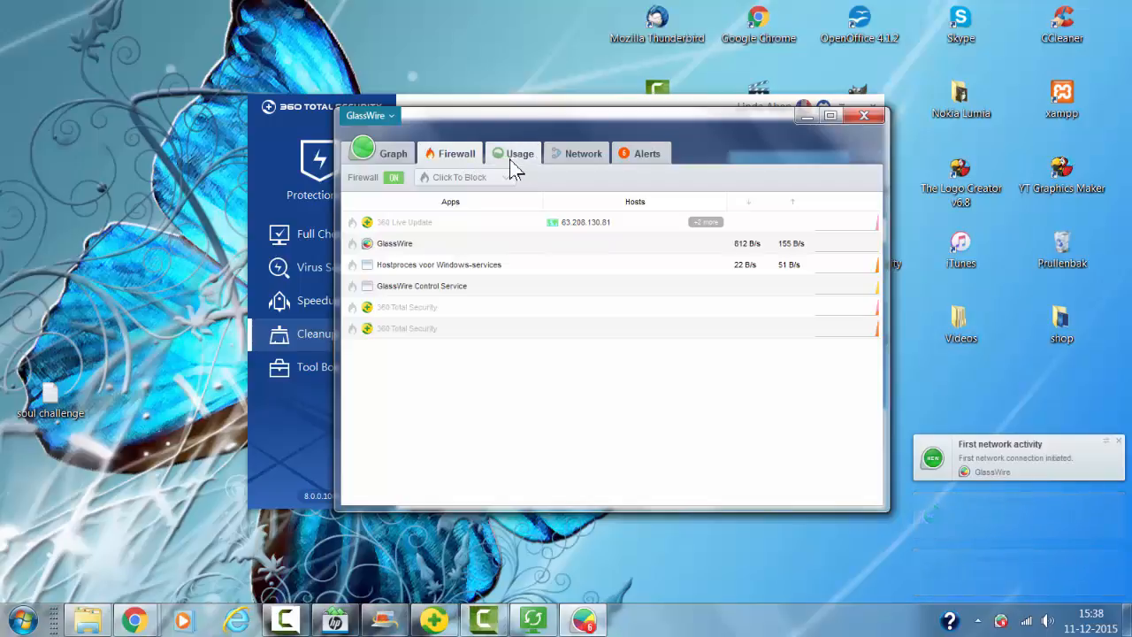
left_click(520, 153)
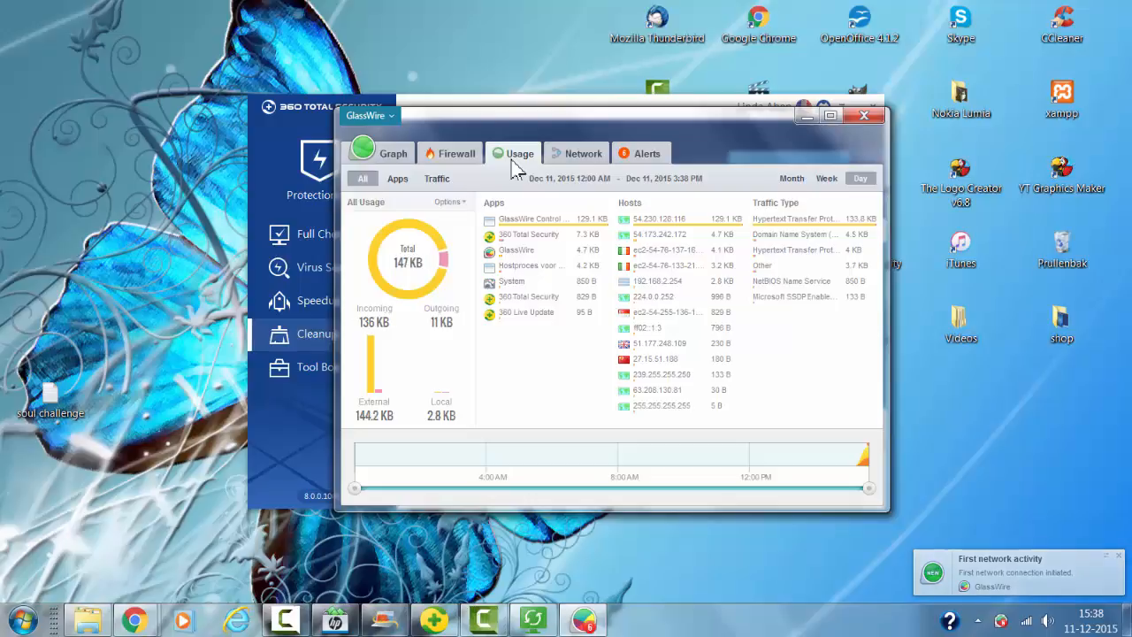
left_click(316, 334)
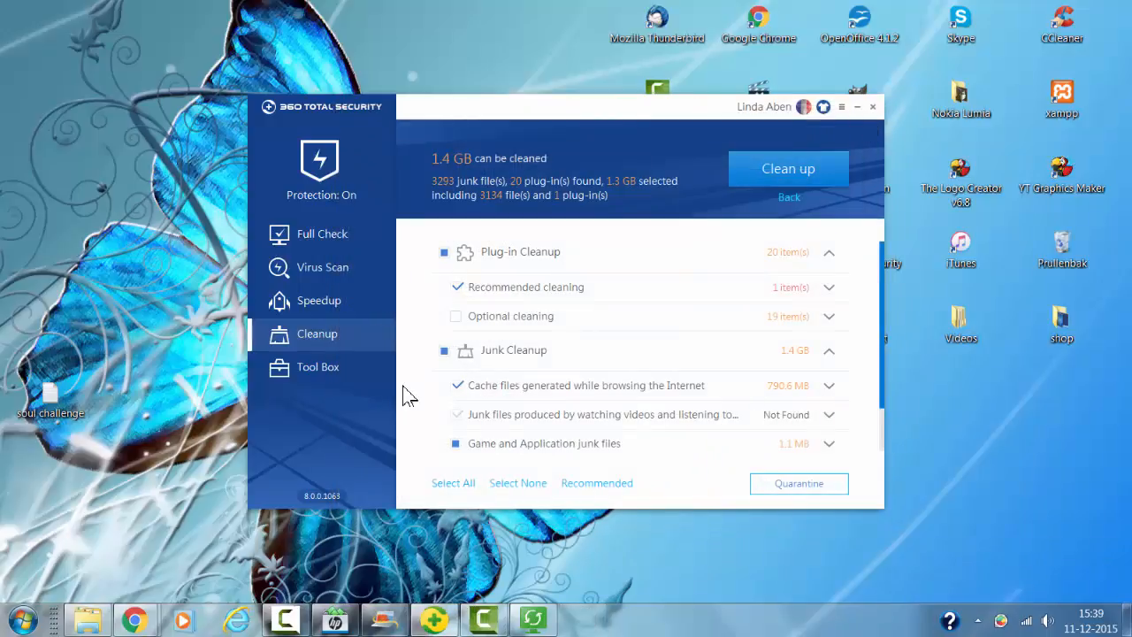
mouse_move(520, 203)
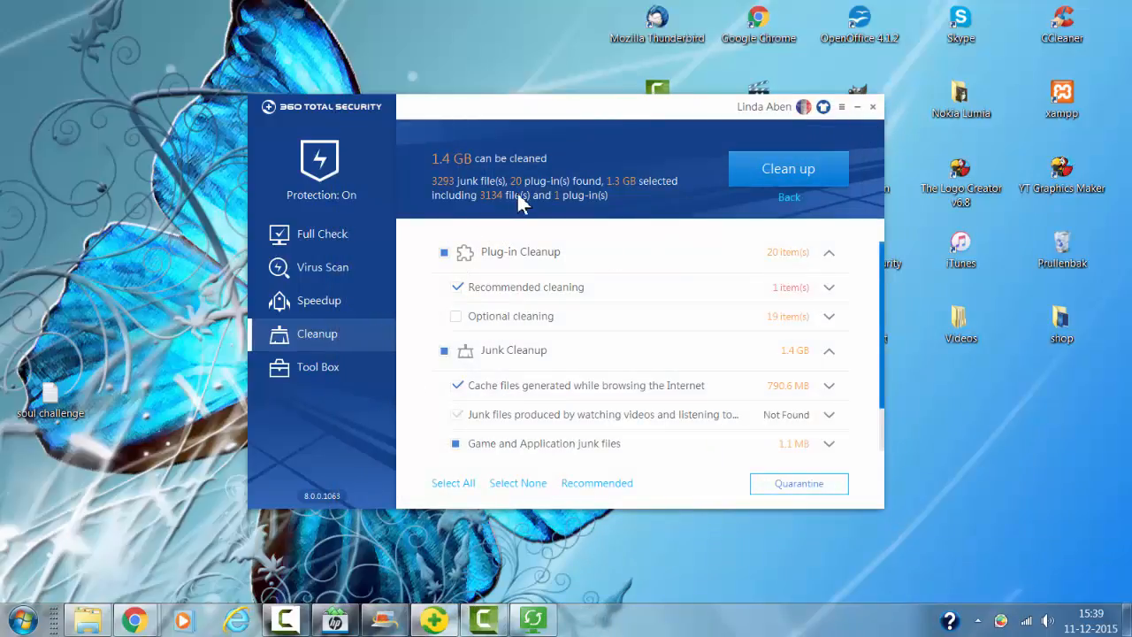
mouse_move(786, 169)
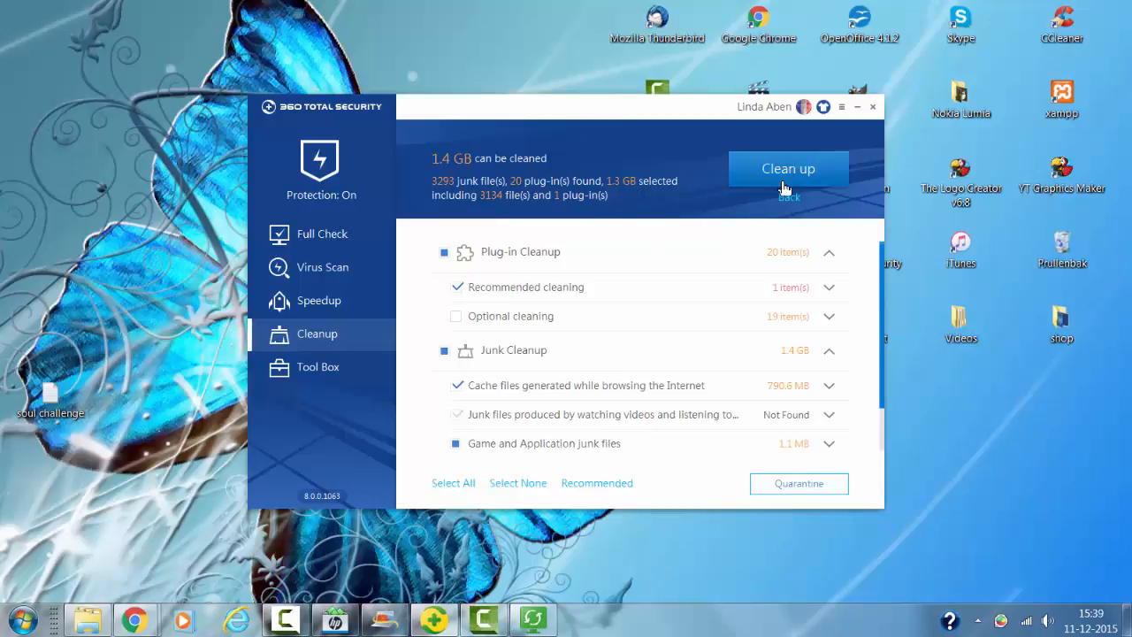
Clean 545.6 MB of junk, then close Chrome to clean 1.3 GB more.
left_click(787, 168)
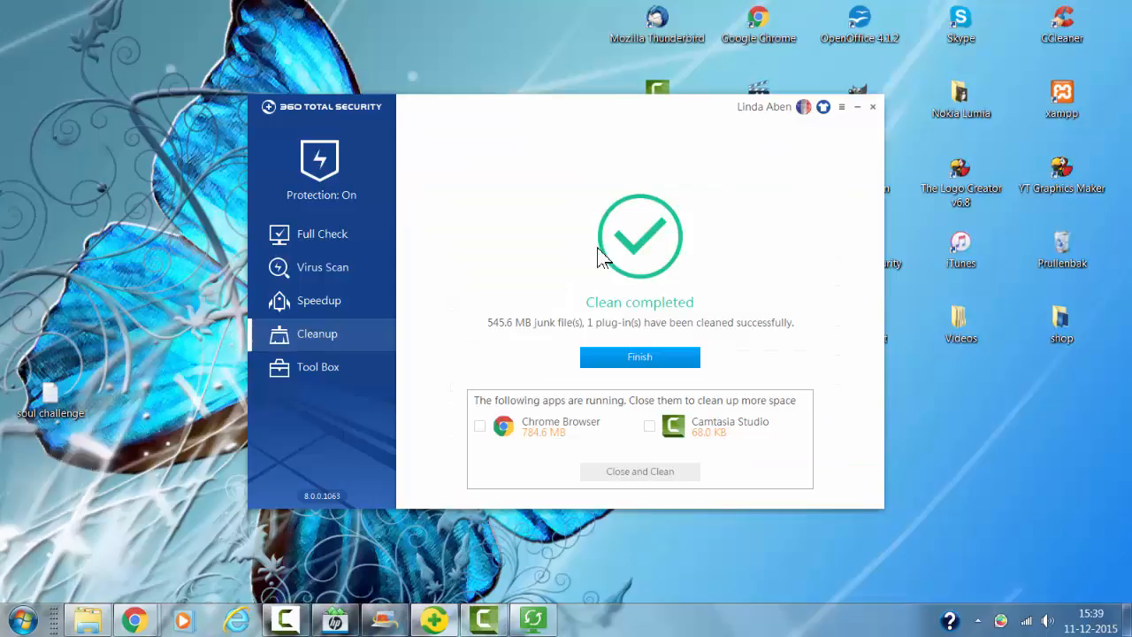
mouse_move(504, 407)
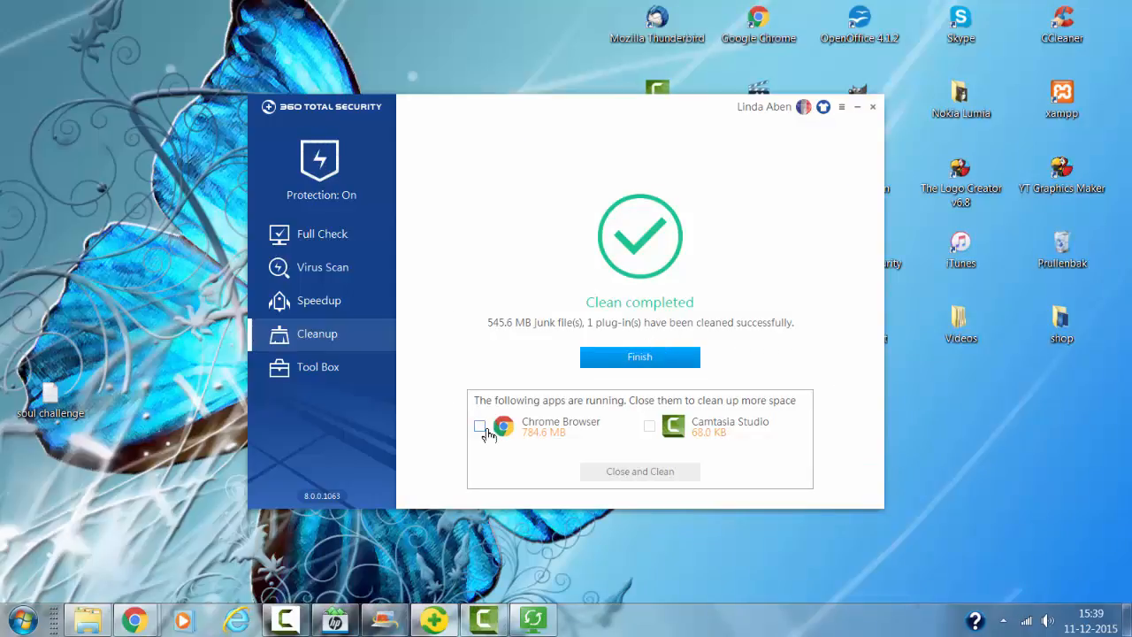
left_click(480, 425)
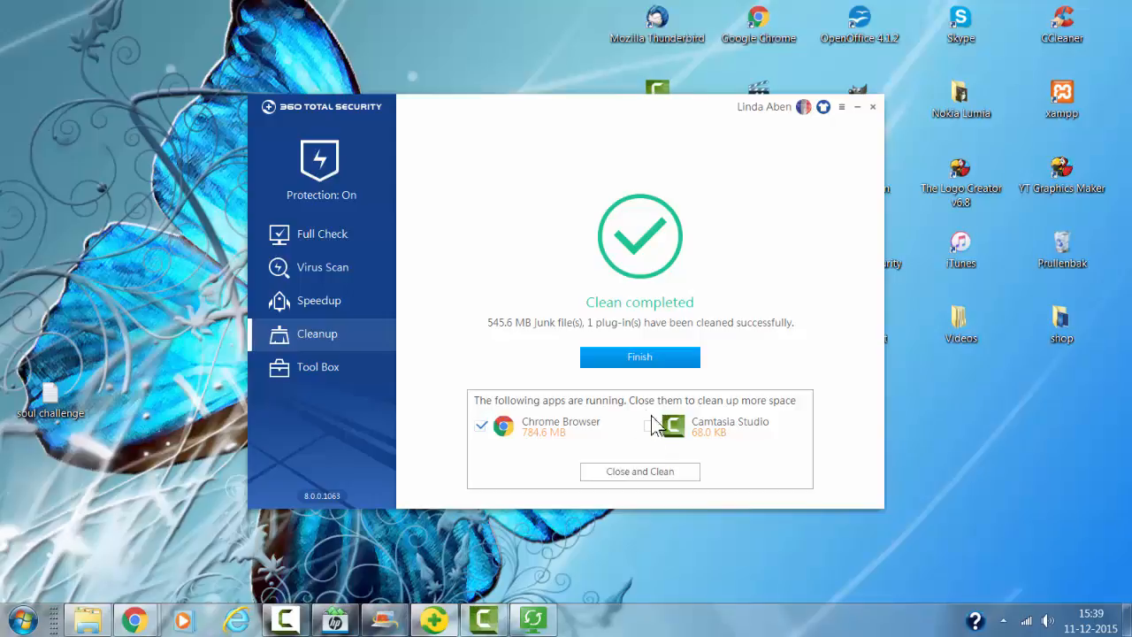
left_click(651, 425)
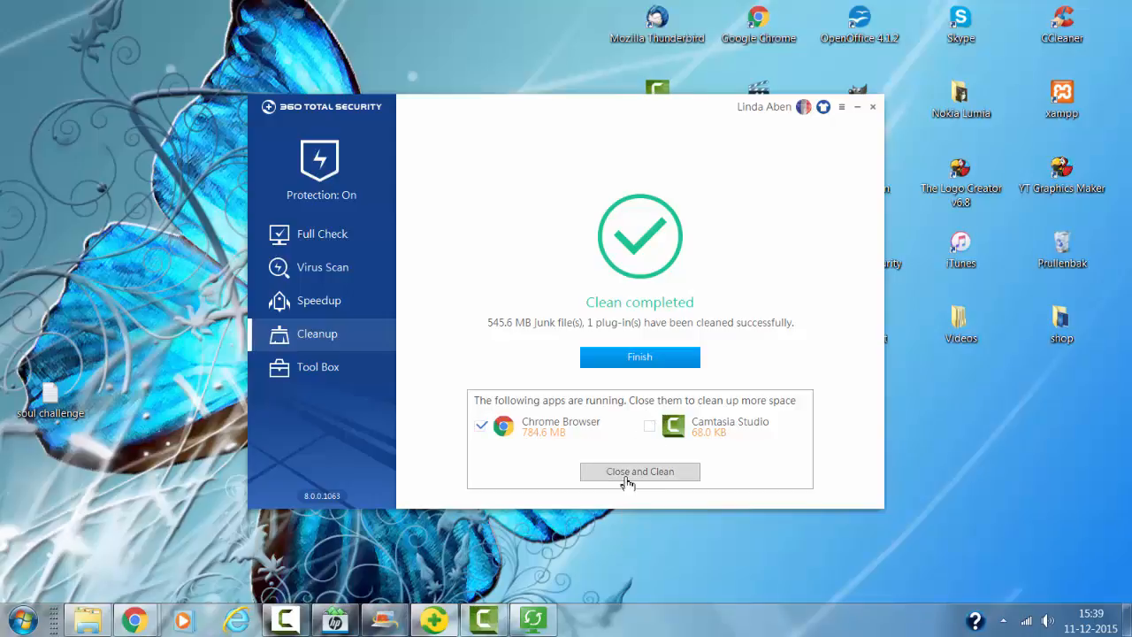
left_click(482, 425)
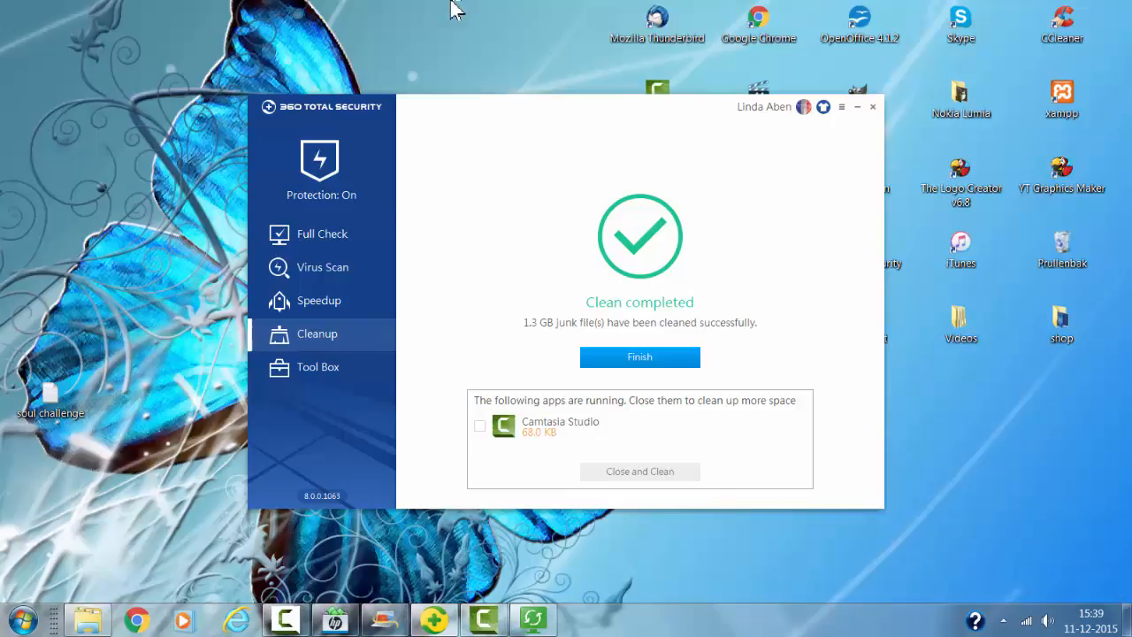
left_click(316, 366)
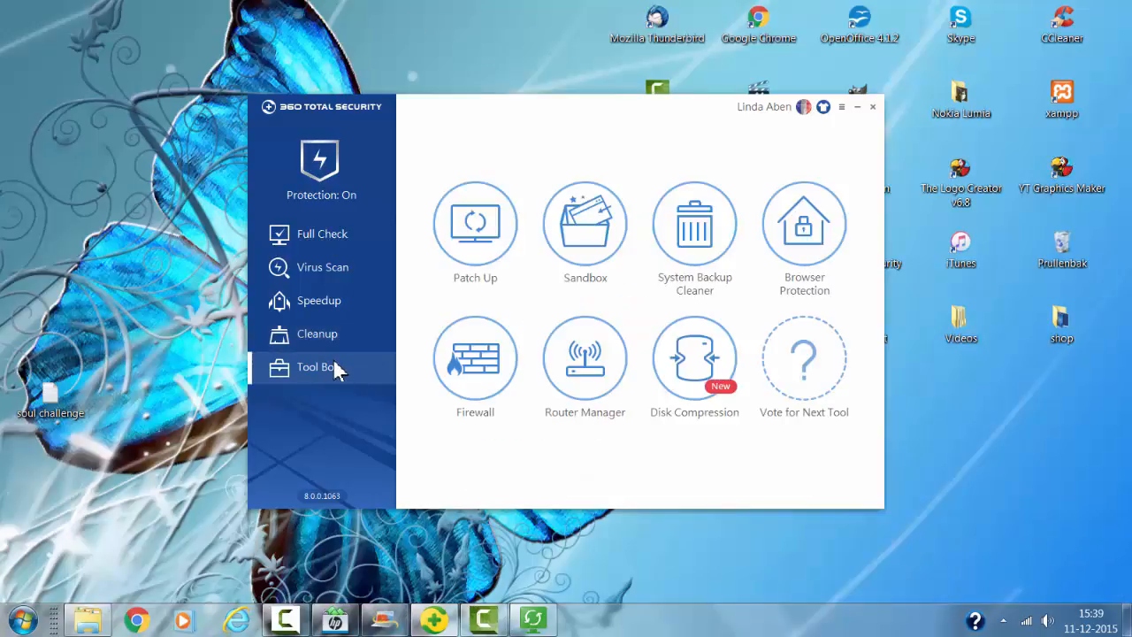
List the 17 Easy Speedup items, try Optimize, and dismiss 'Please select an item'.
left_click(319, 300)
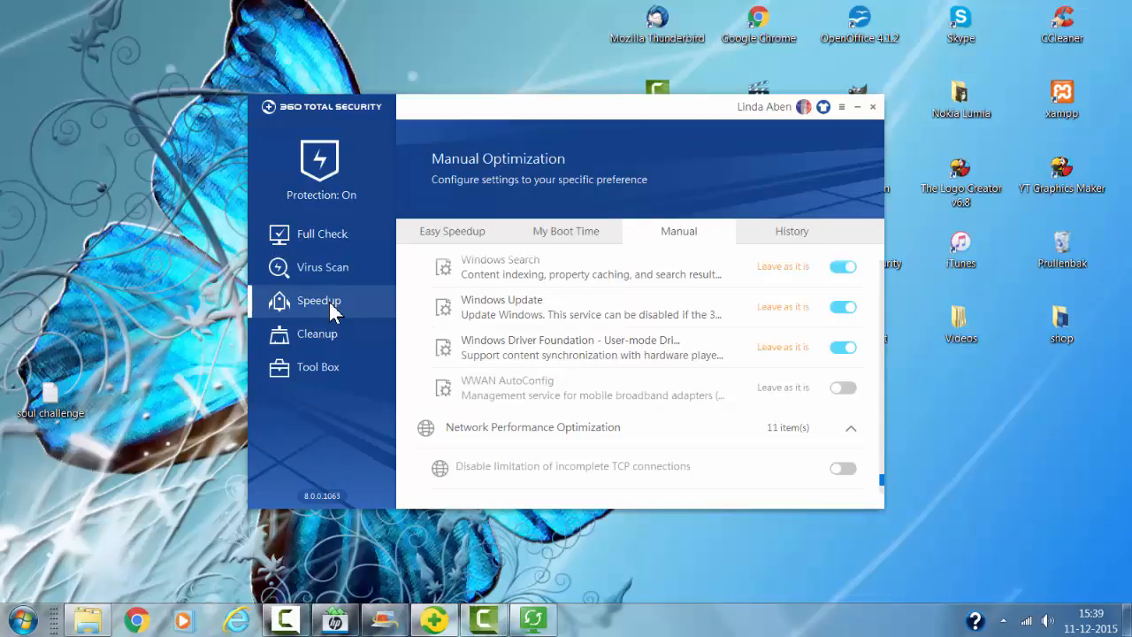
mouse_move(848, 340)
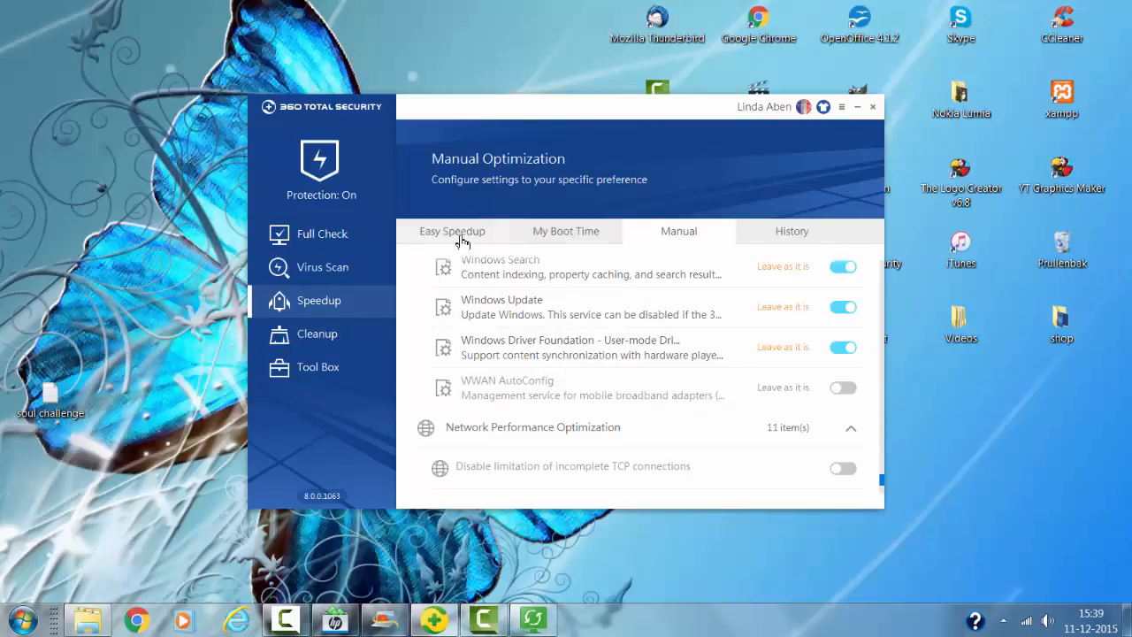
left_click(451, 231)
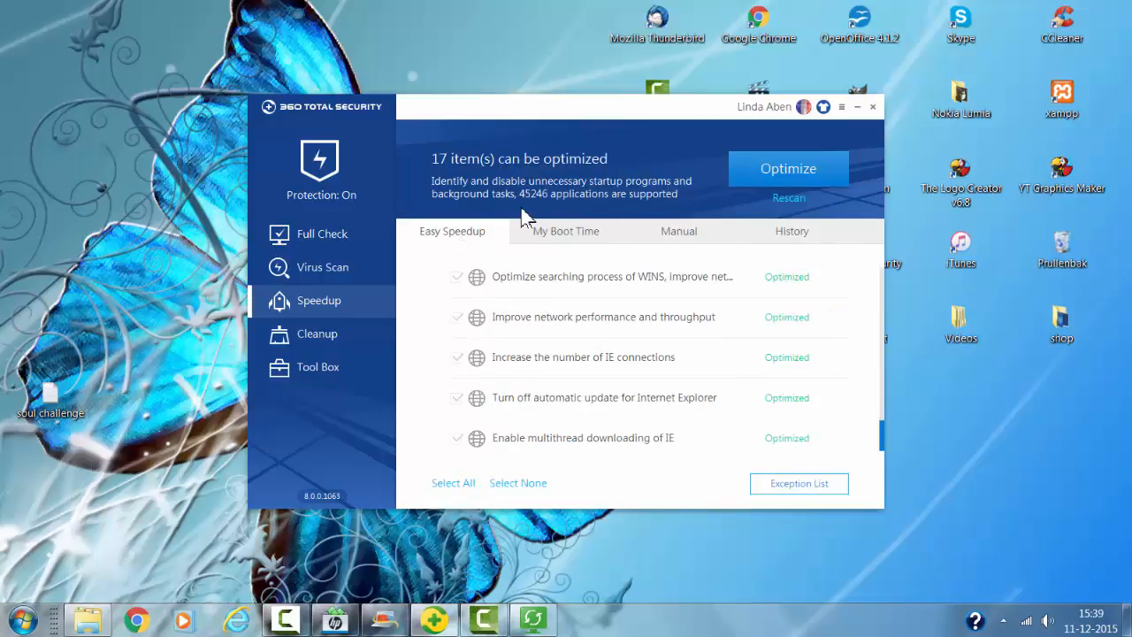
mouse_move(629, 323)
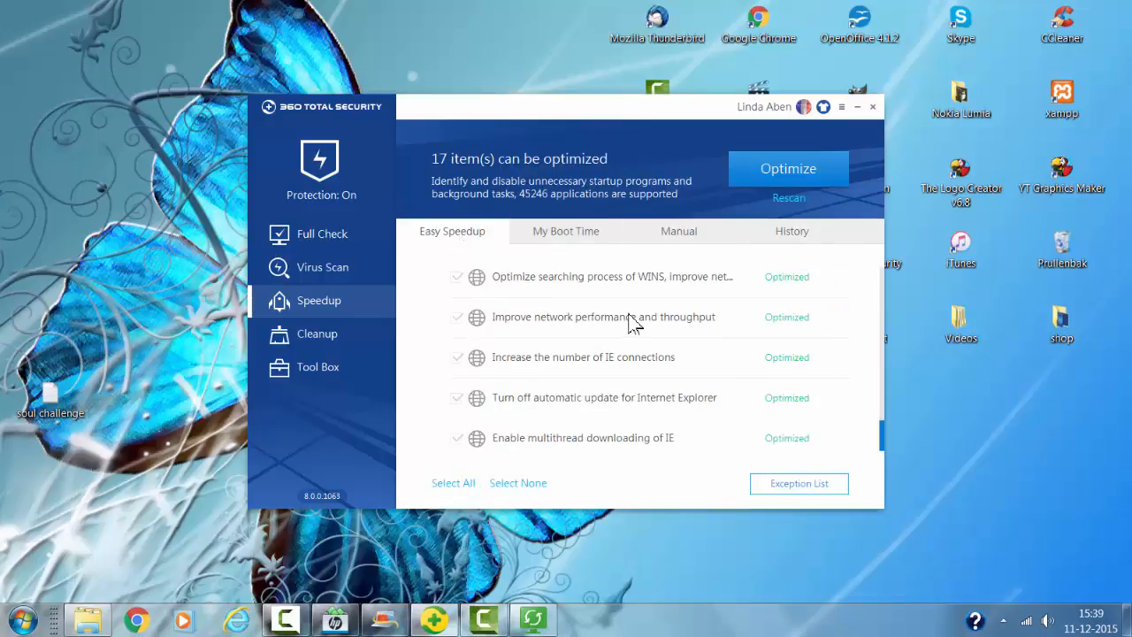
left_click(787, 168)
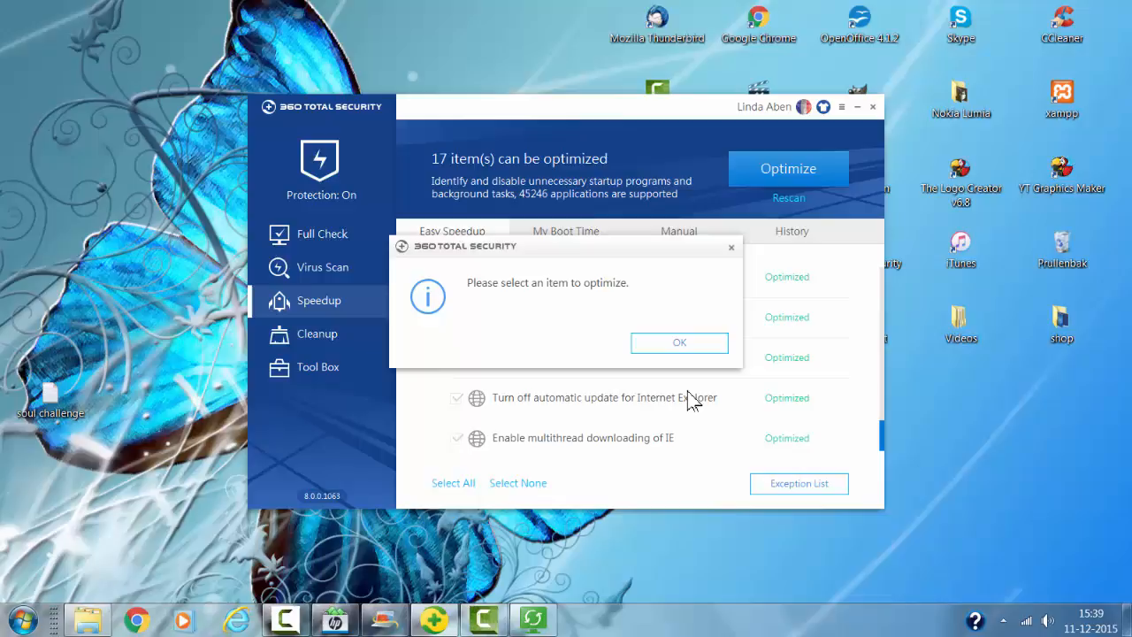
left_click(679, 342)
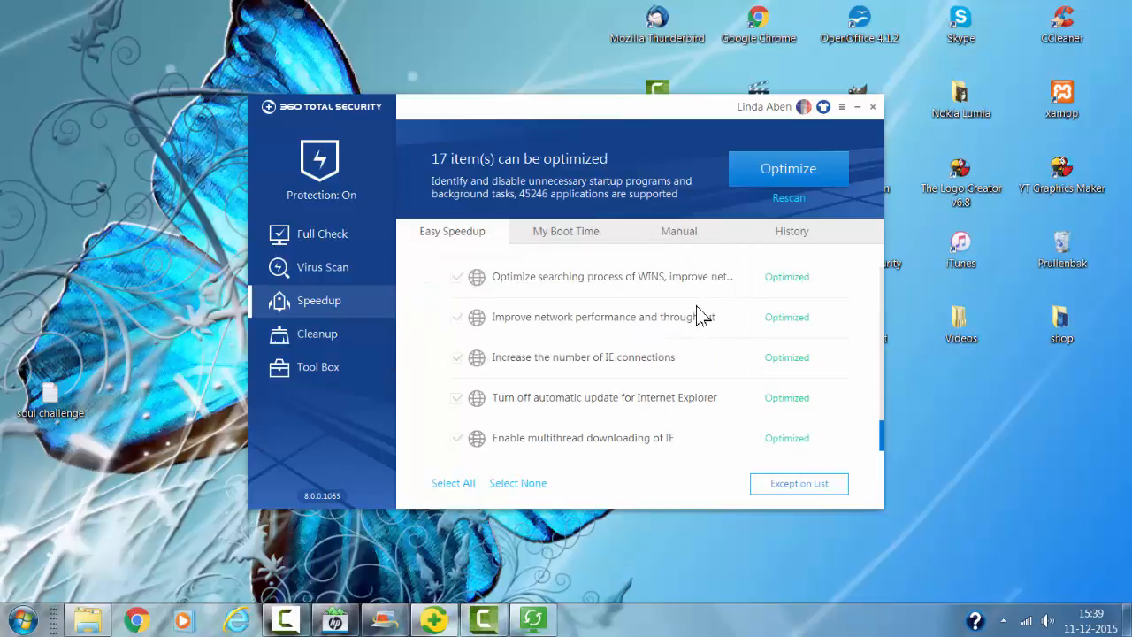
mouse_move(301, 287)
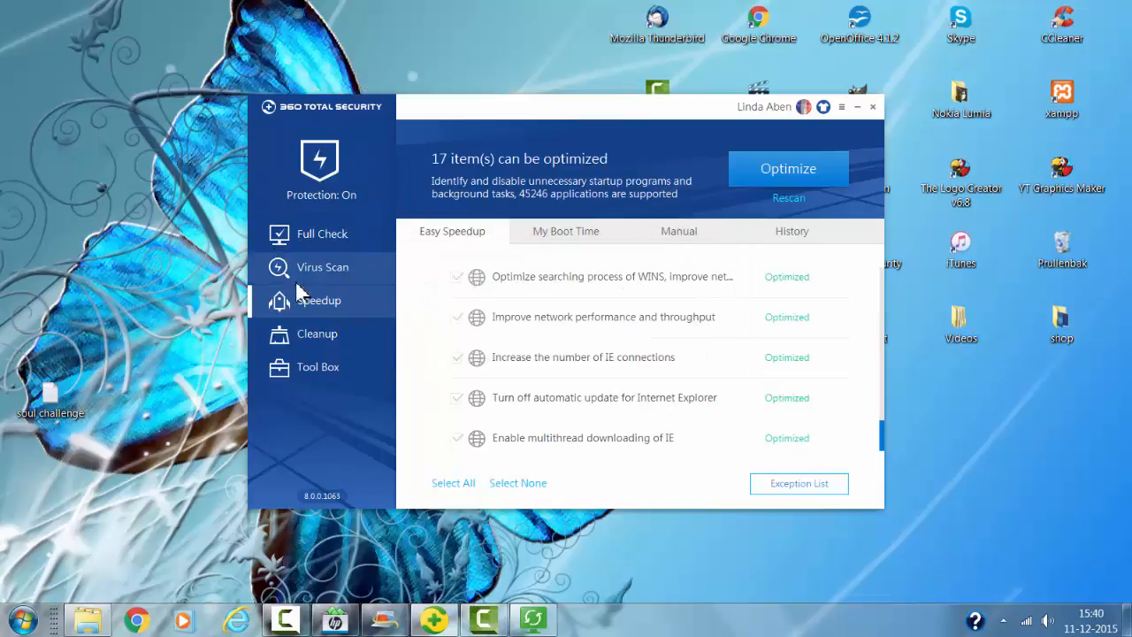
Start a Full Scan from Virus Scan, then dismiss the update notice so 21 patches install.
left_click(322, 268)
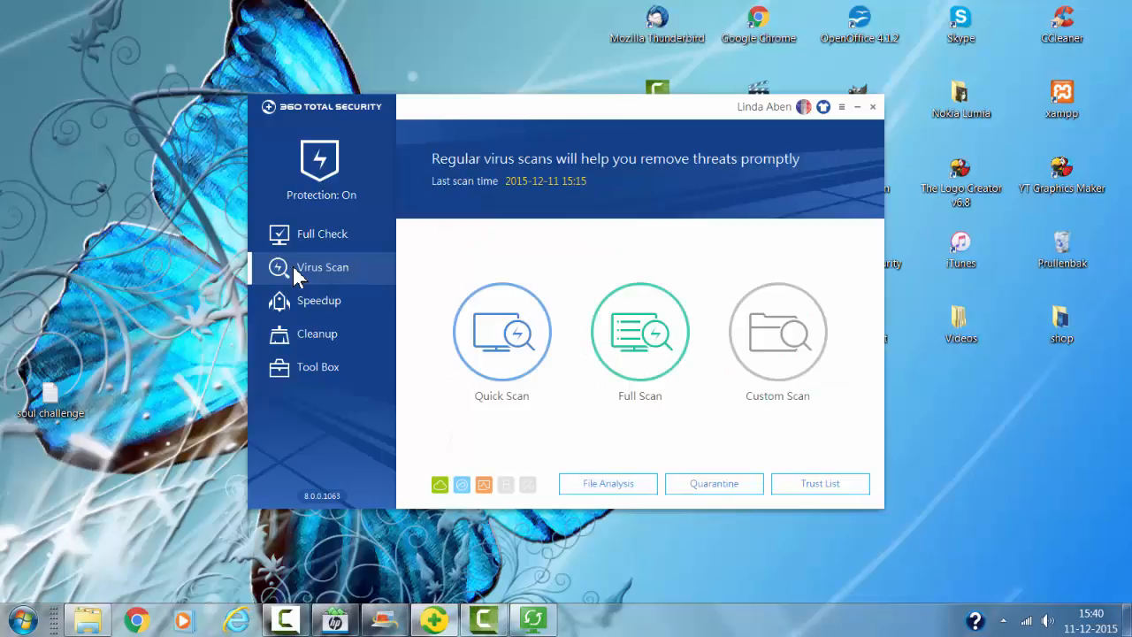
mouse_move(640, 331)
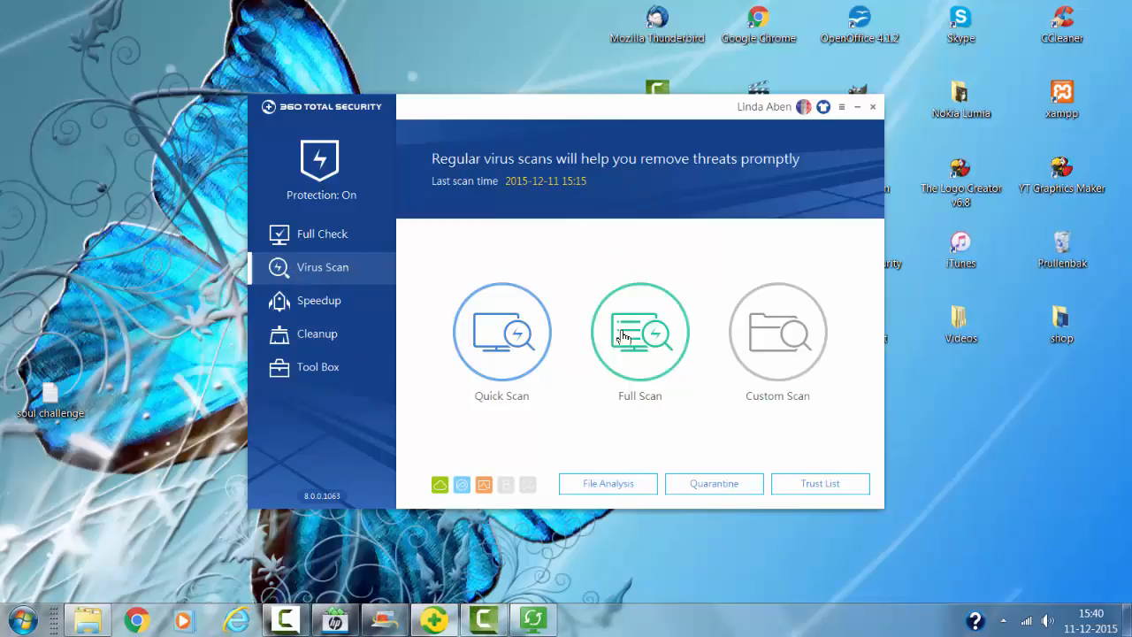
left_click(640, 331)
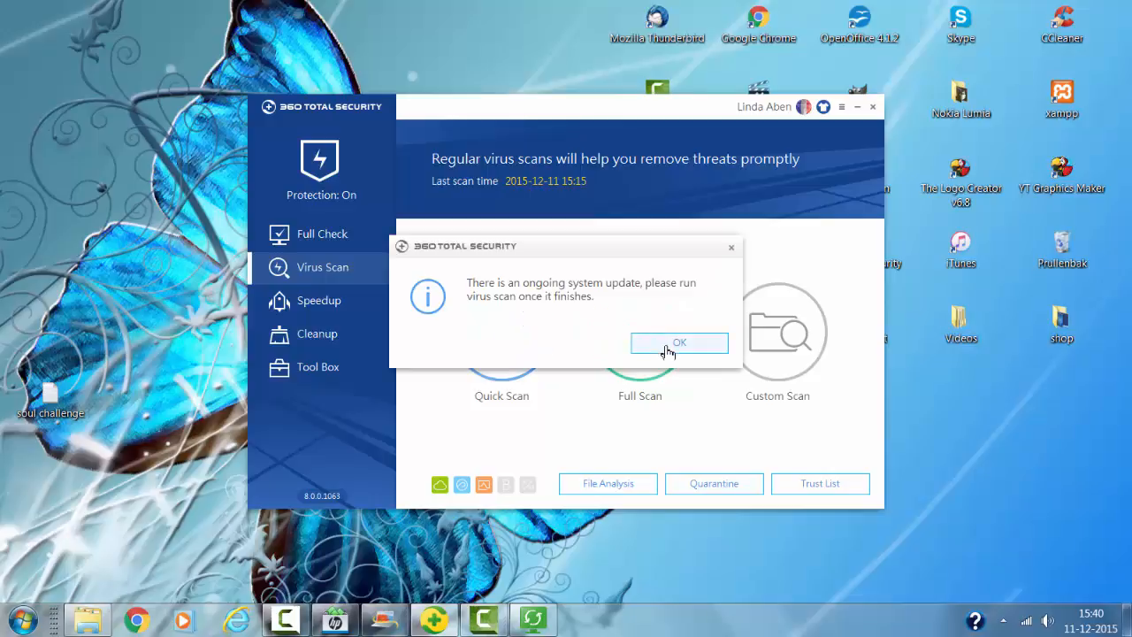
left_click(678, 343)
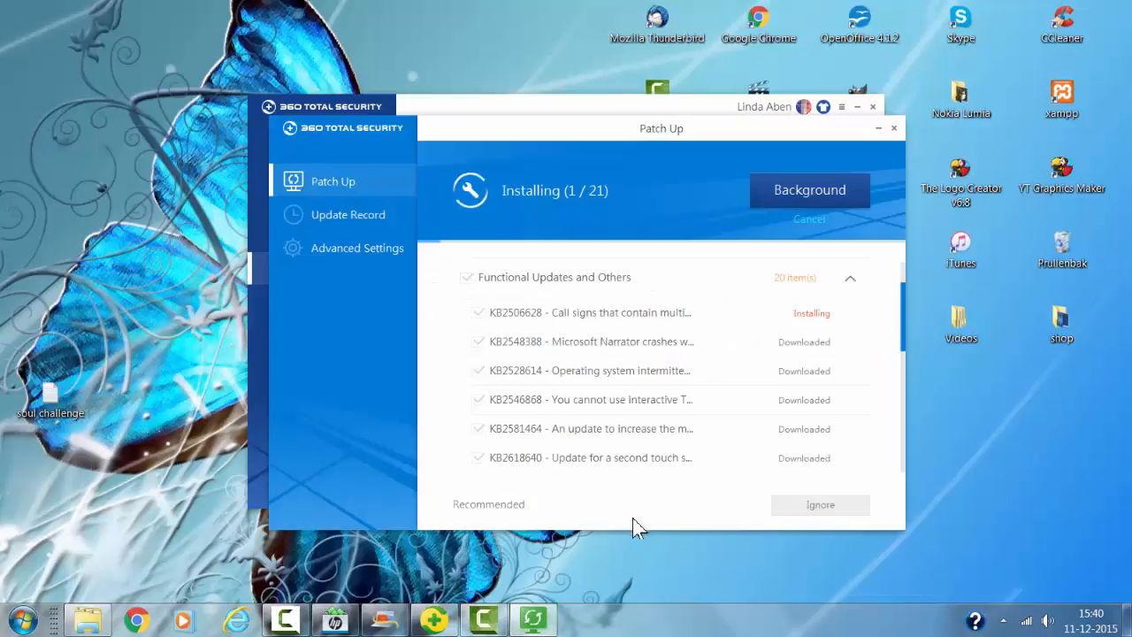
mouse_move(699, 478)
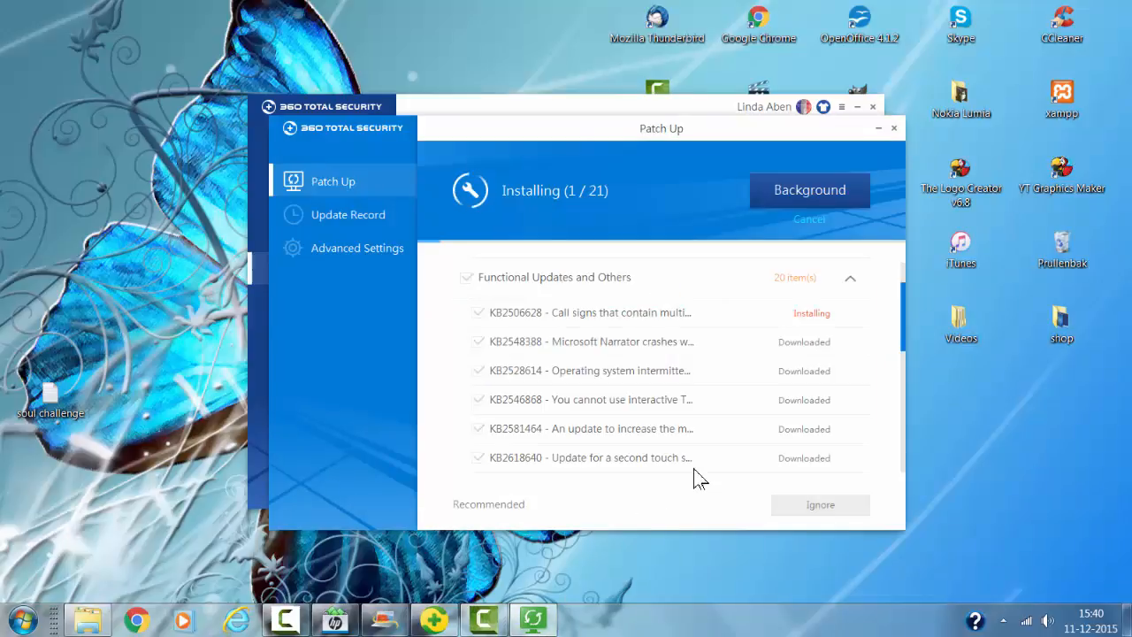